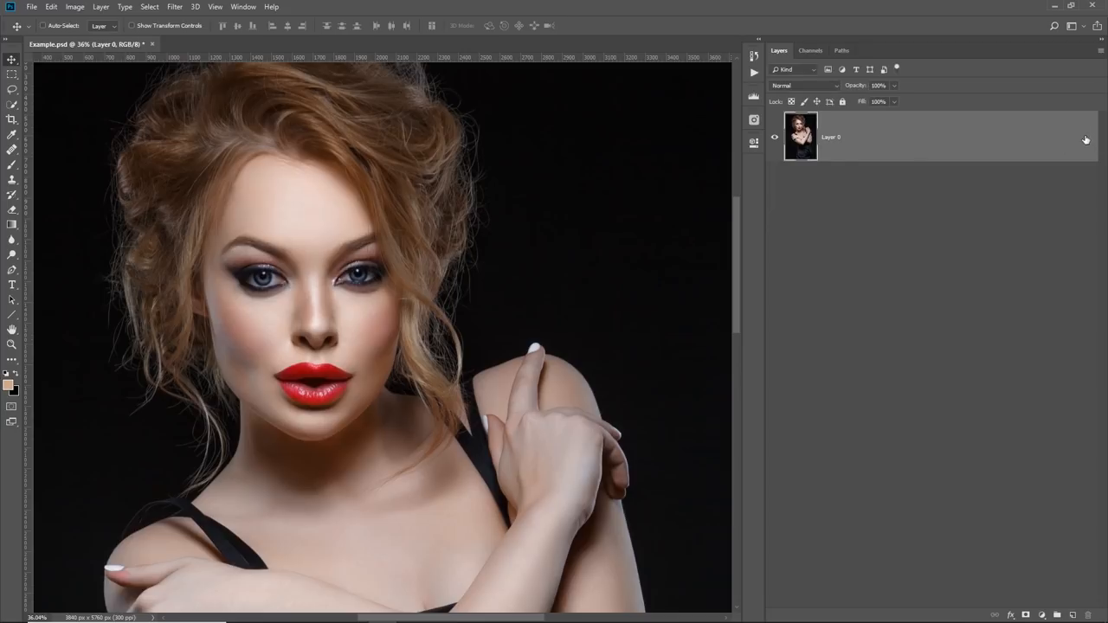
pyautogui.moveTo(844, 157)
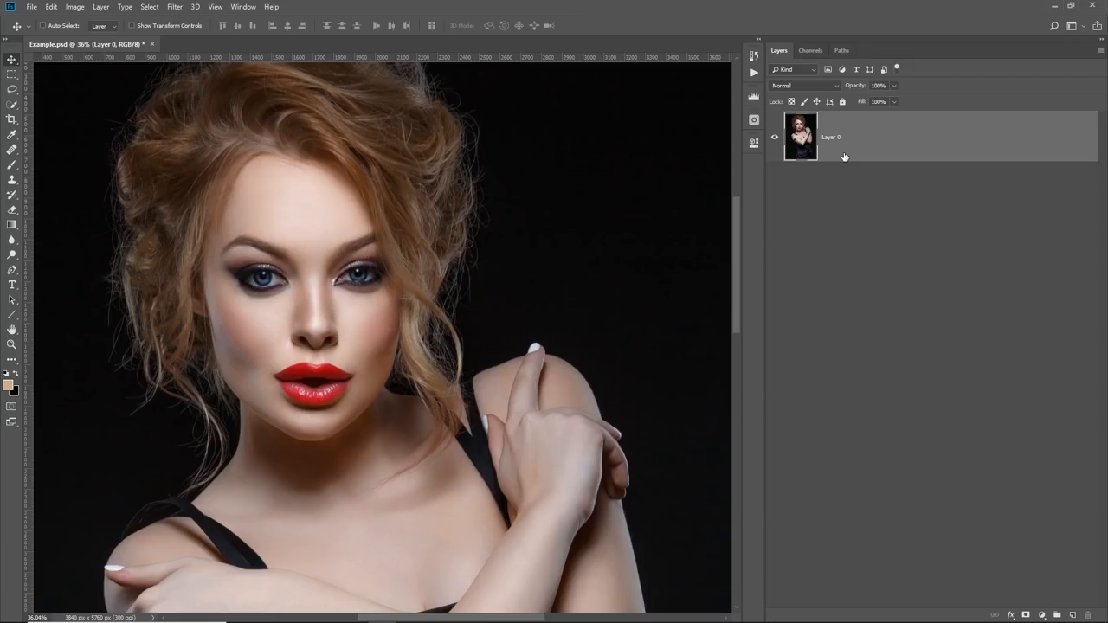
# Convert Layer 0 into the locked Background layer with Background from Layer.
pyautogui.click(100, 7)
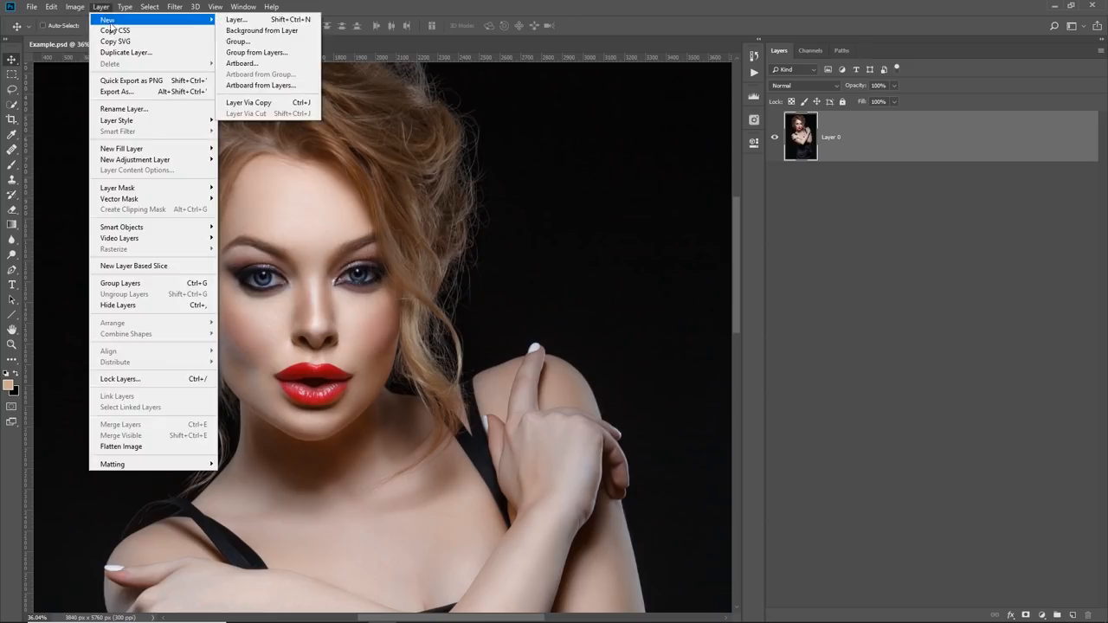
pyautogui.click(261, 31)
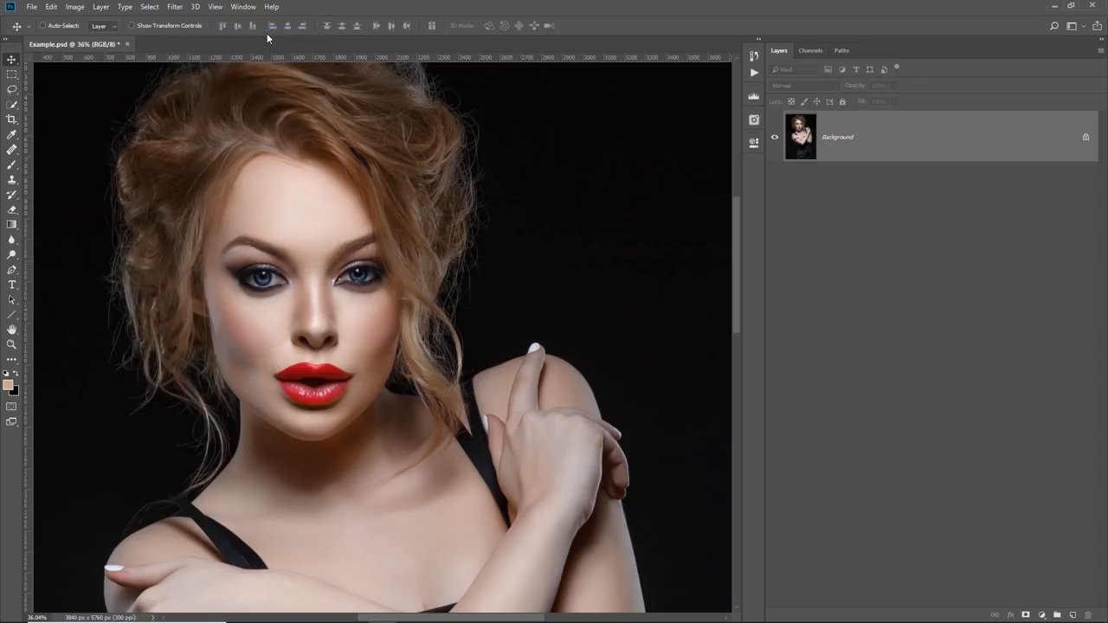
pyautogui.moveTo(740, 206)
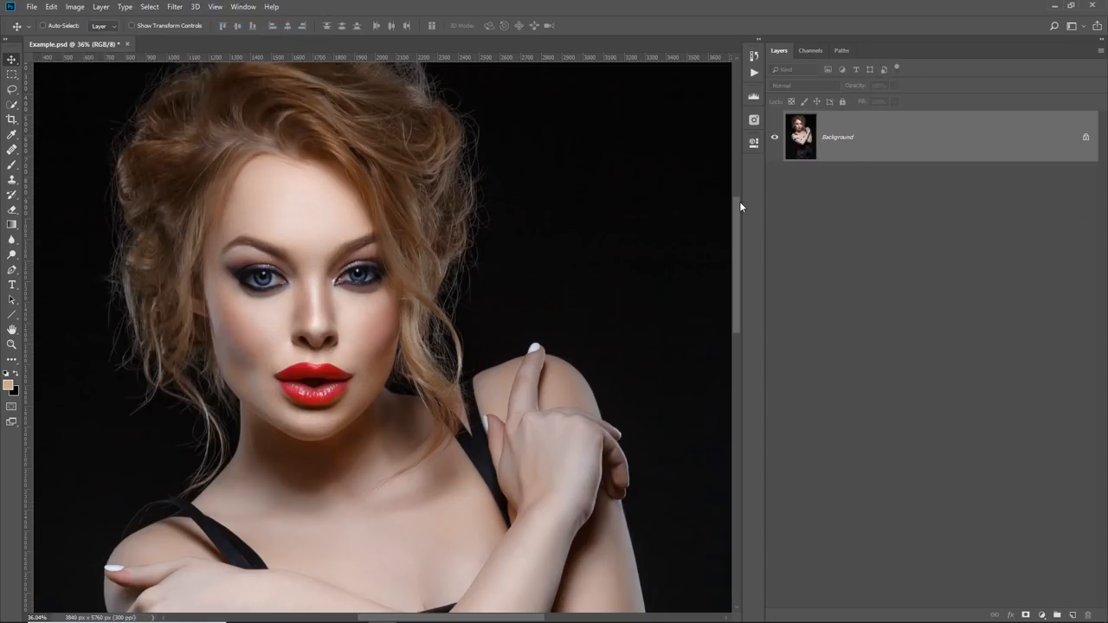
pyautogui.moveTo(740, 198)
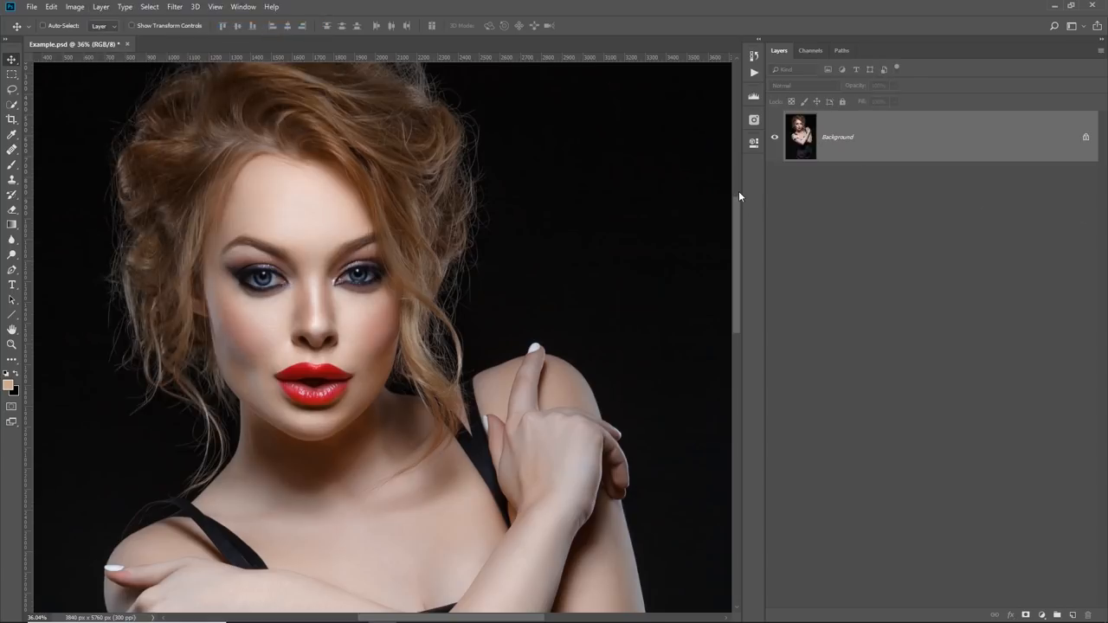
pyautogui.moveTo(1050, 402)
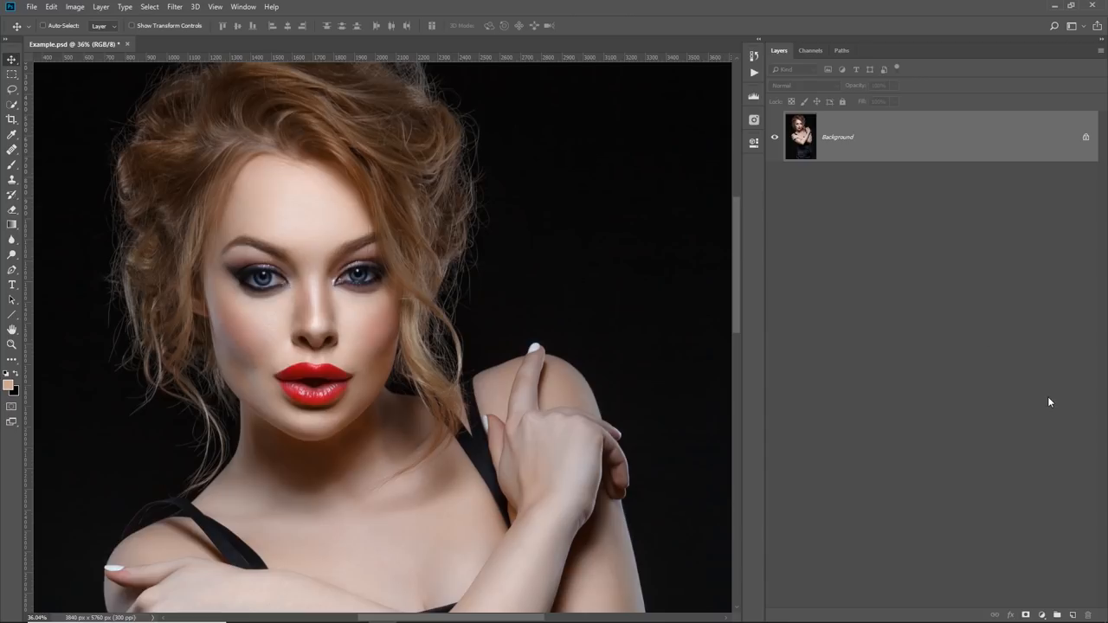
pyautogui.moveTo(1020, 505)
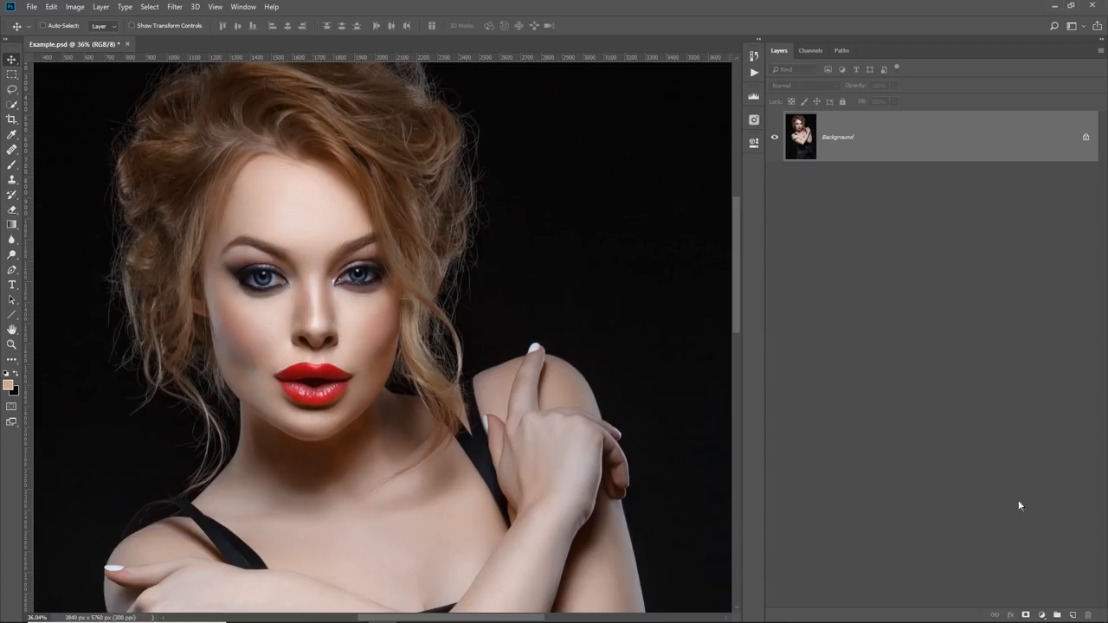
# Add a Curves adjustment layer and drag the RGB curve to deepen the shadows.
pyautogui.click(1026, 615)
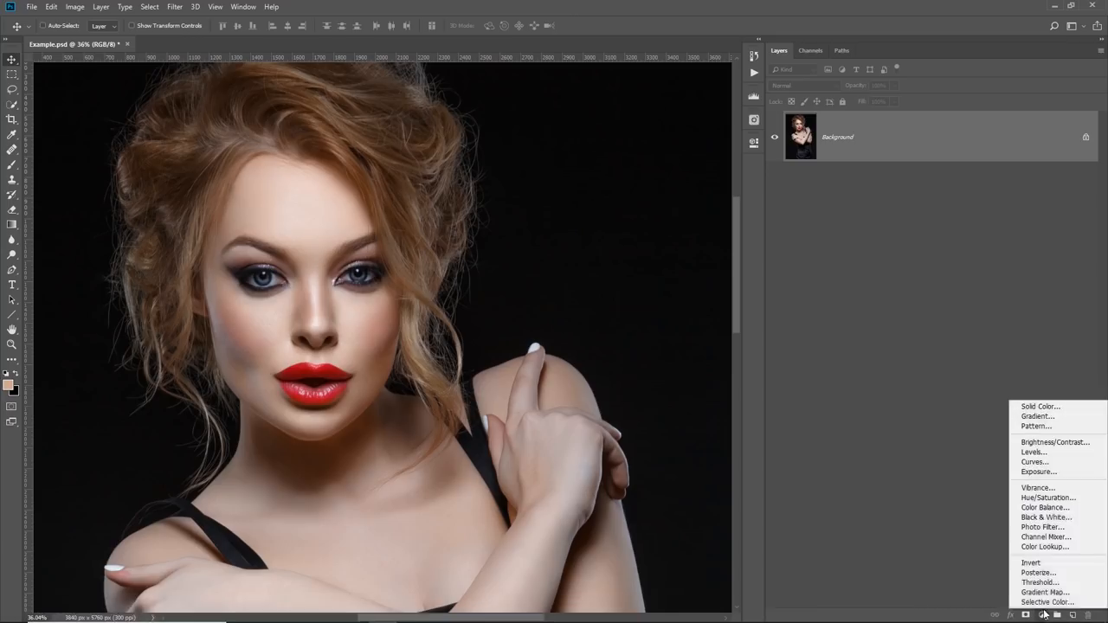
pyautogui.click(1034, 461)
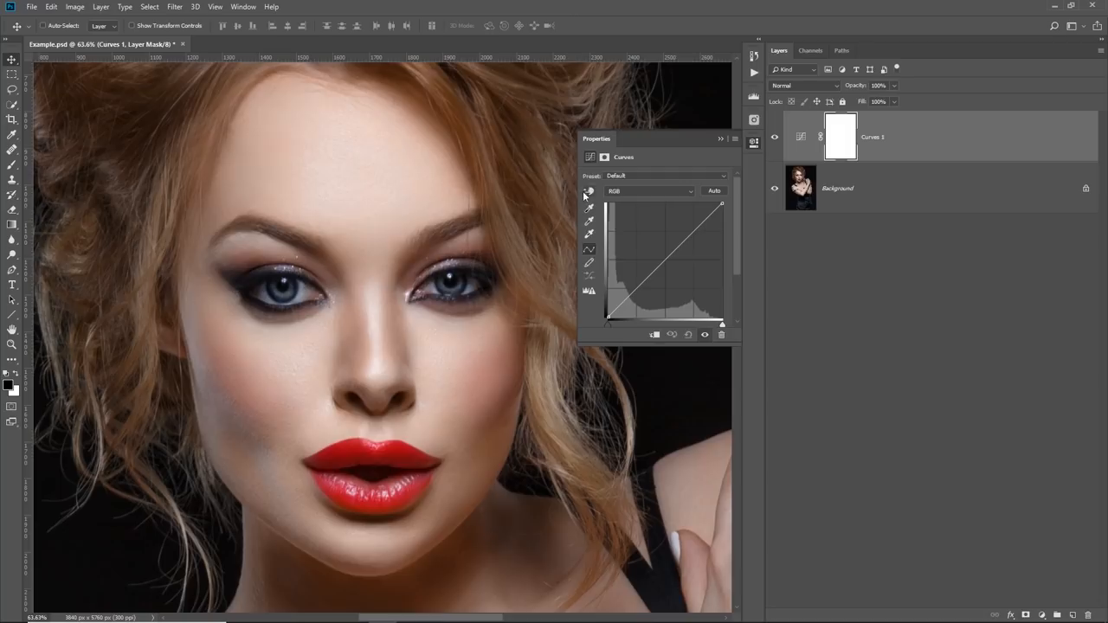
pyautogui.click(589, 221)
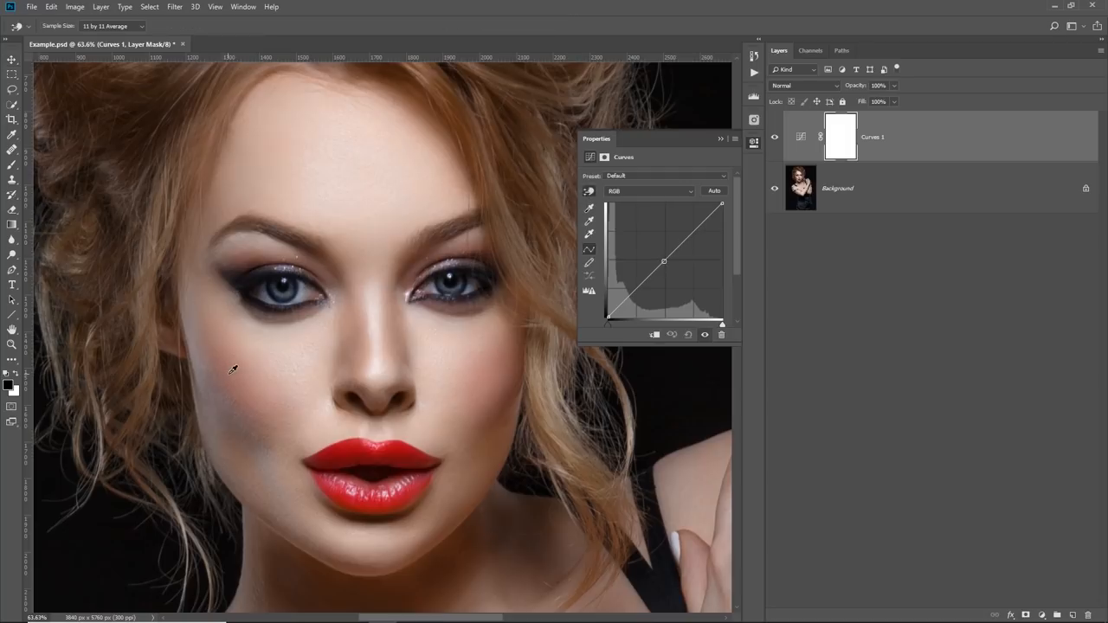
pyautogui.moveTo(664, 261); pyautogui.dragTo(666, 267)
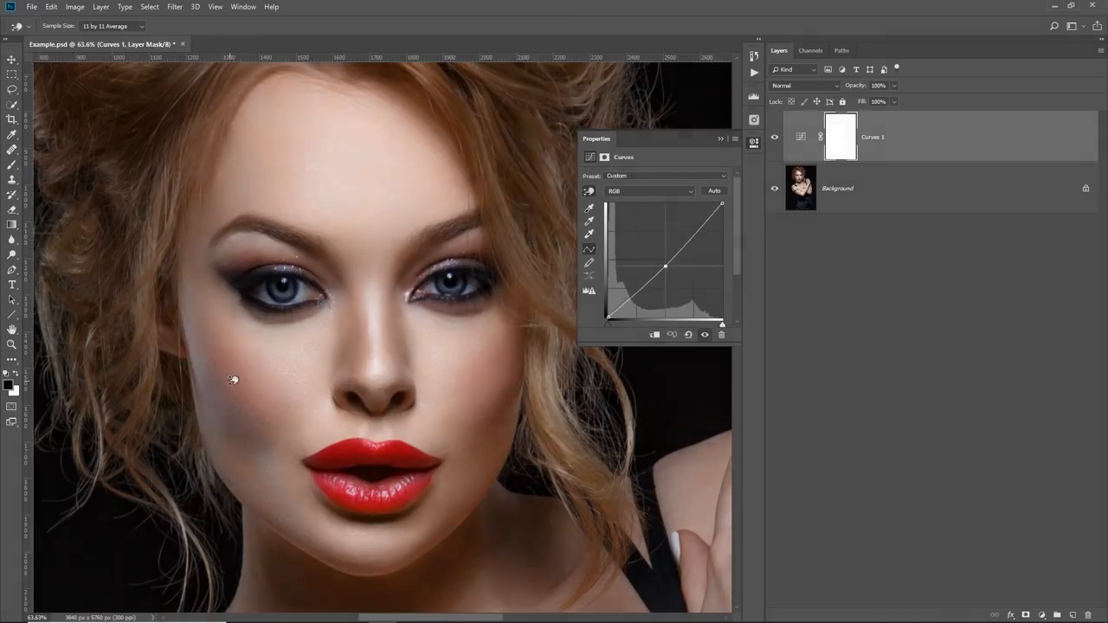
pyautogui.moveTo(665, 267); pyautogui.dragTo(665, 275)
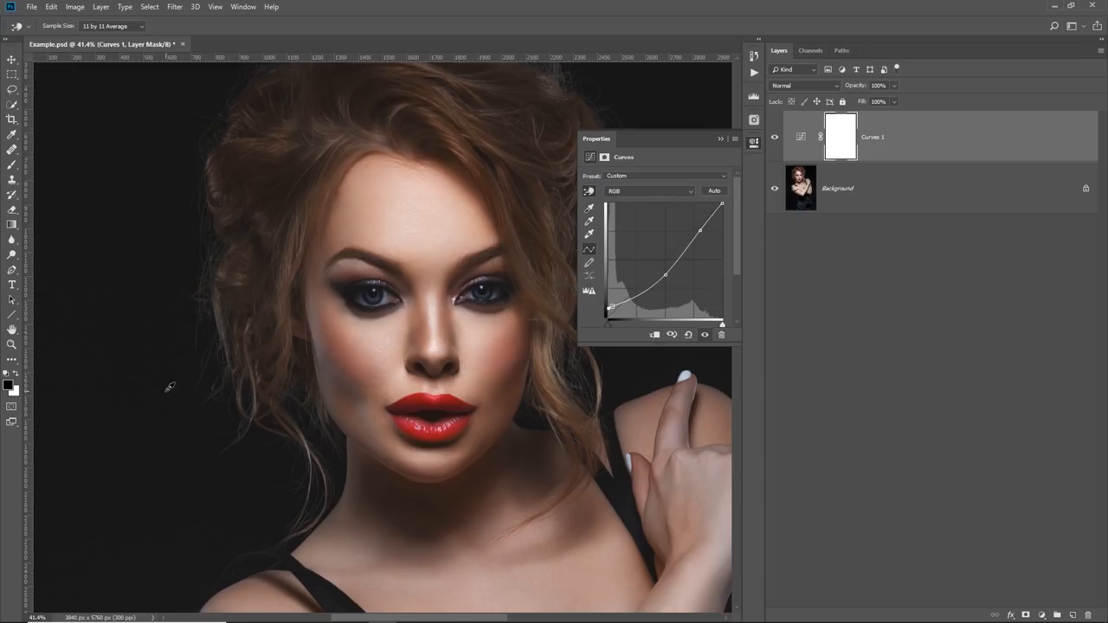
# Edit the Blue, Green and Red channel curves, lowering red in the shadows.
pyautogui.click(649, 191)
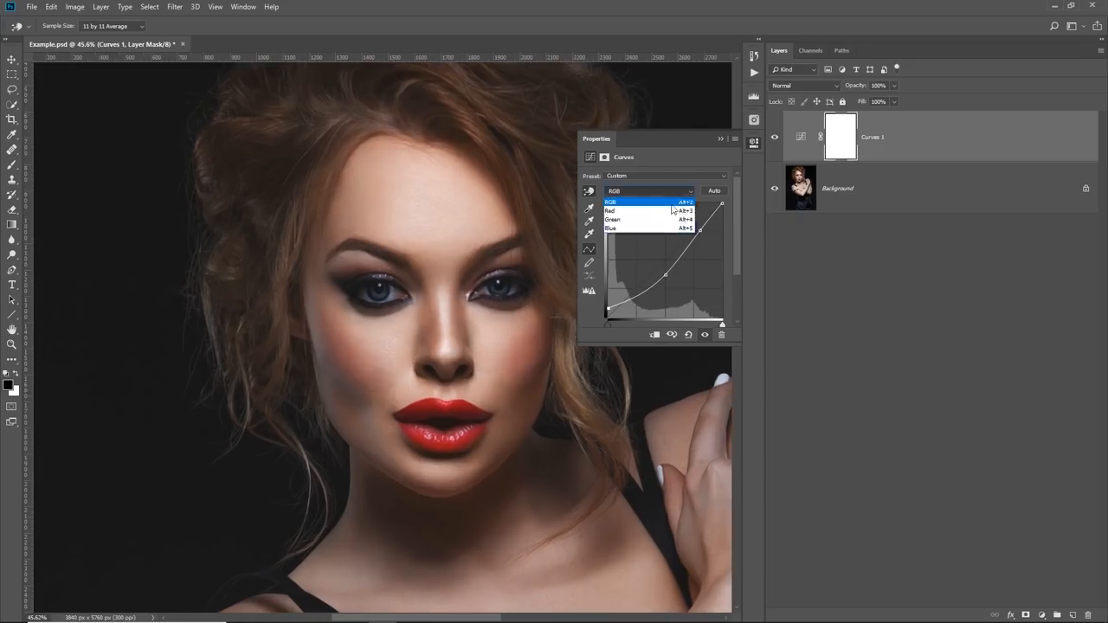
pyautogui.click(612, 228)
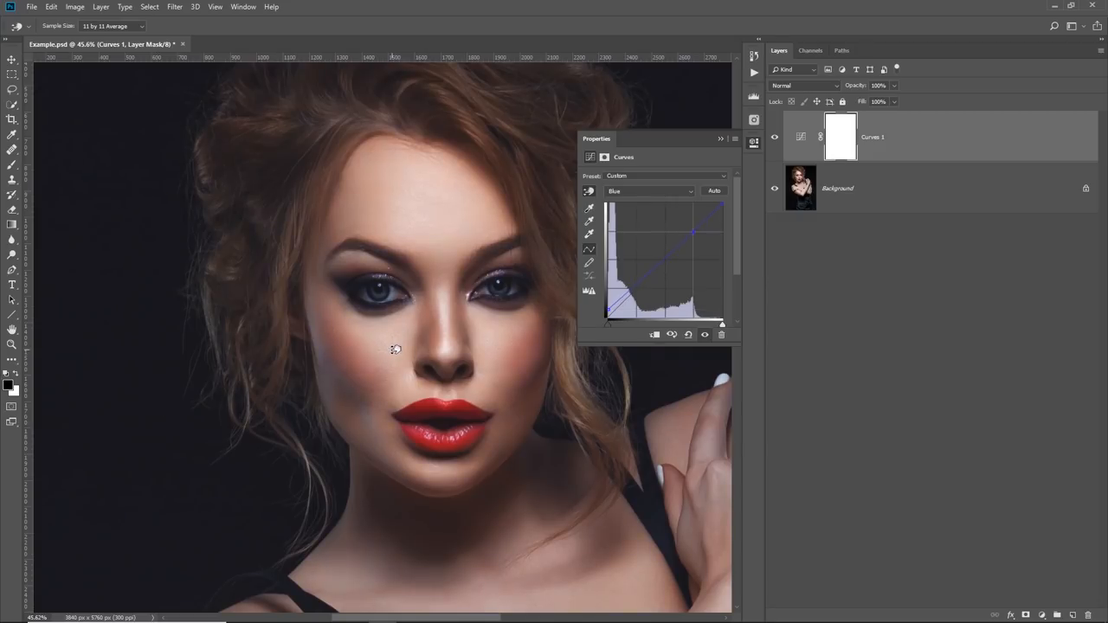
pyautogui.click(649, 190)
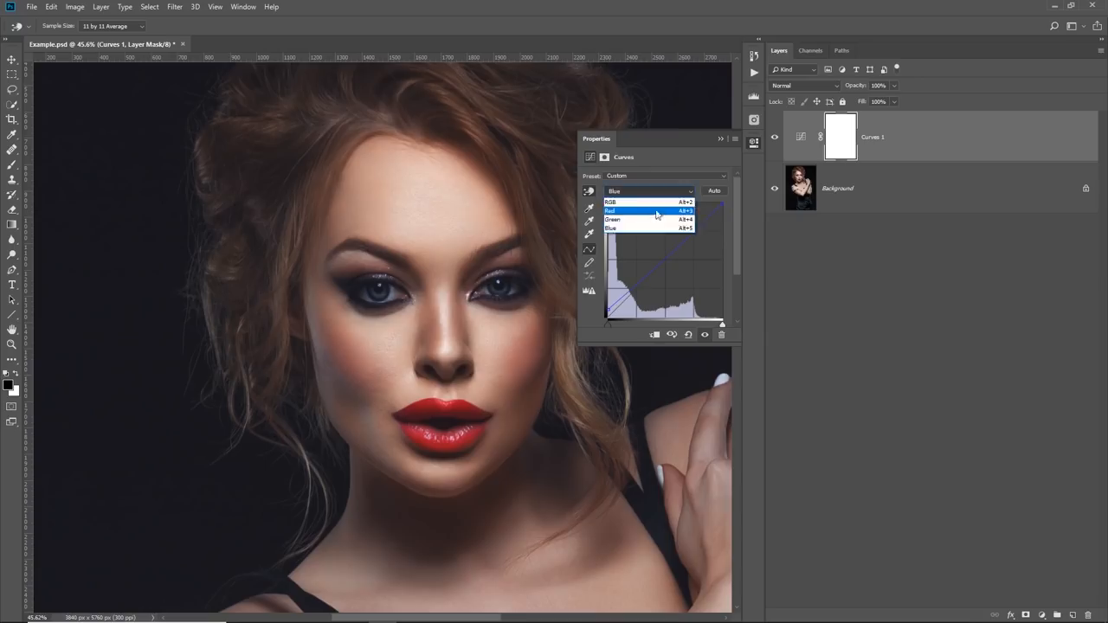
pyautogui.click(613, 219)
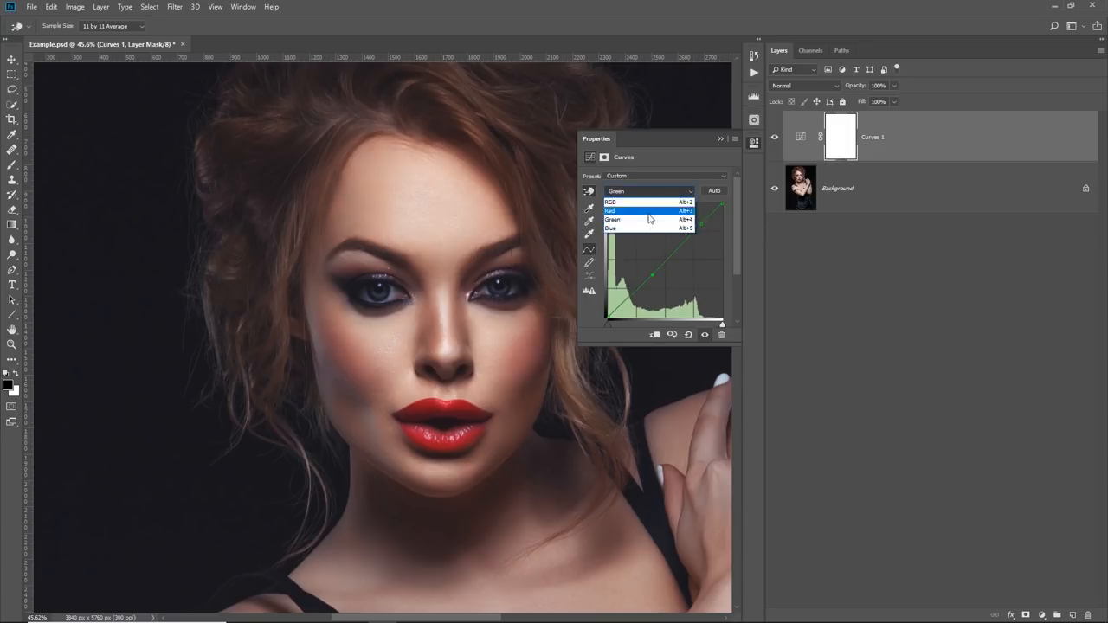
pyautogui.click(610, 210)
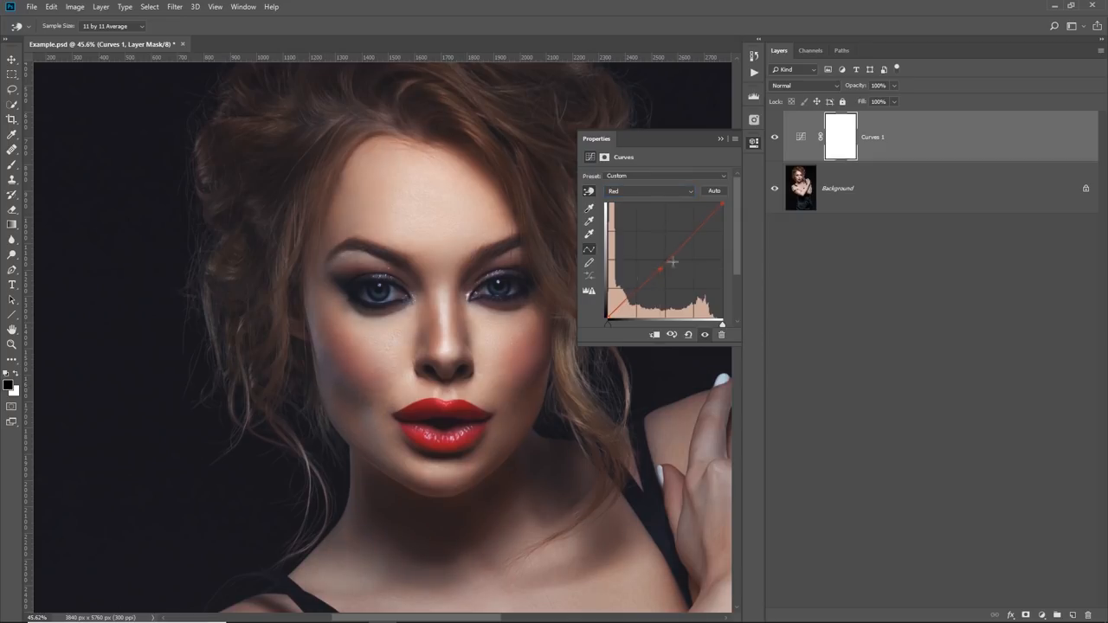
pyautogui.moveTo(672, 263); pyautogui.dragTo(638, 288)
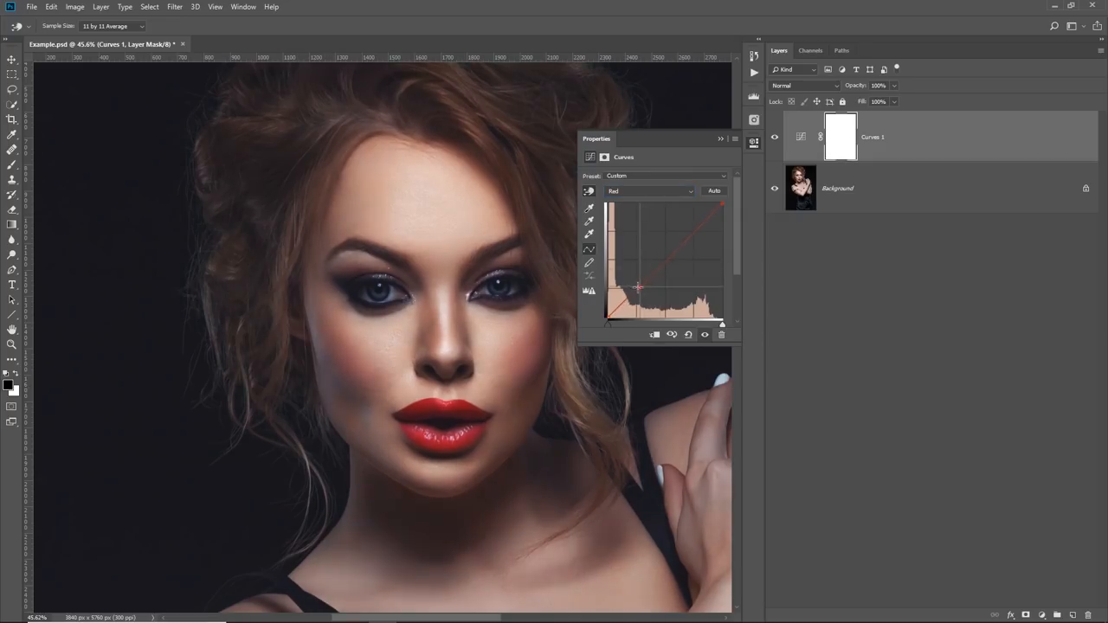
pyautogui.moveTo(638, 286); pyautogui.dragTo(665, 260)
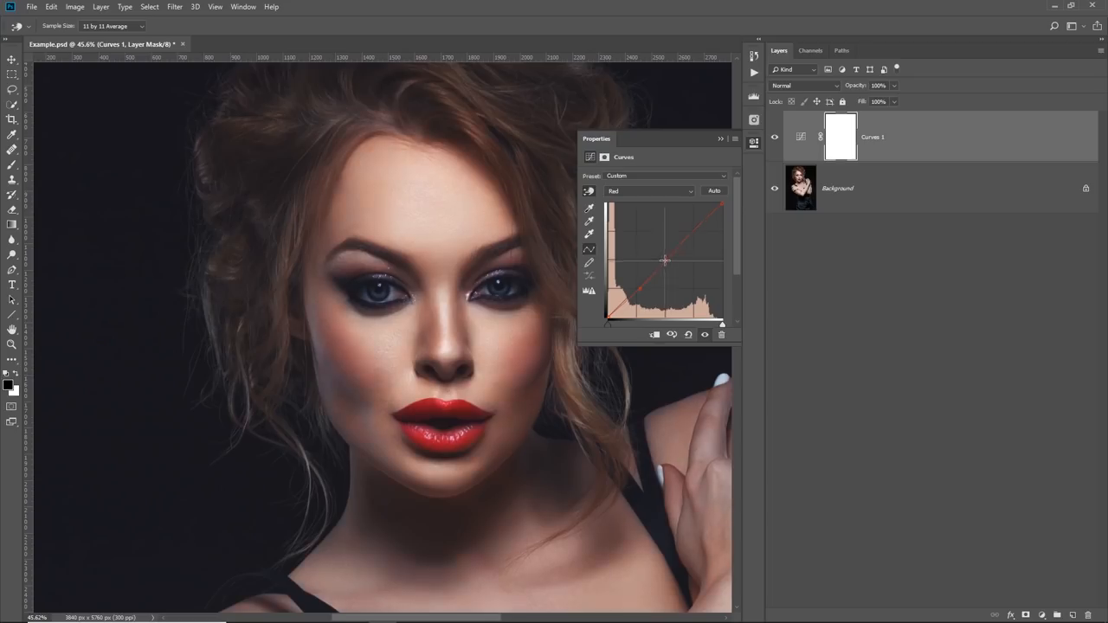
pyautogui.moveTo(664, 260); pyautogui.dragTo(641, 288)
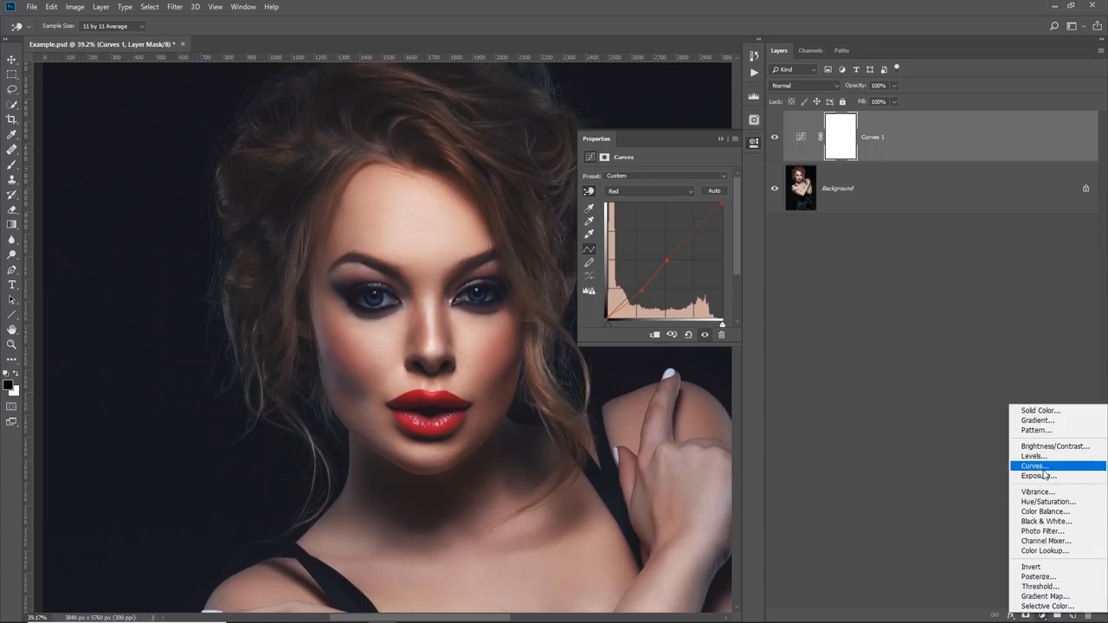
# Add a second Curves layer with the RGB highlight point raised to brighten.
pyautogui.click(1036, 466)
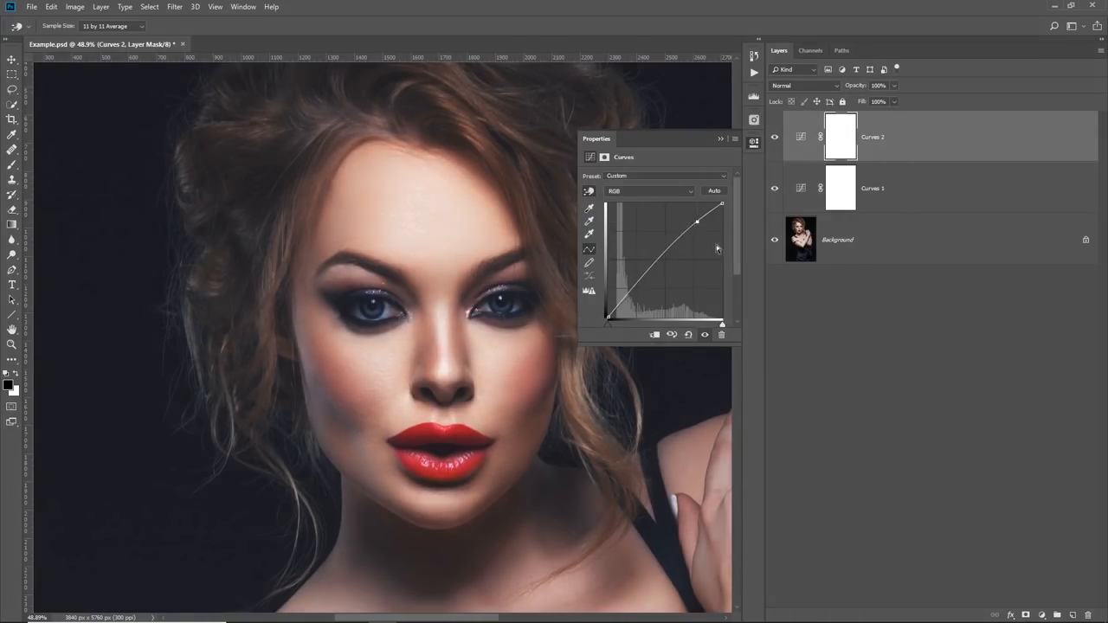
pyautogui.moveTo(697, 224); pyautogui.dragTo(680, 245)
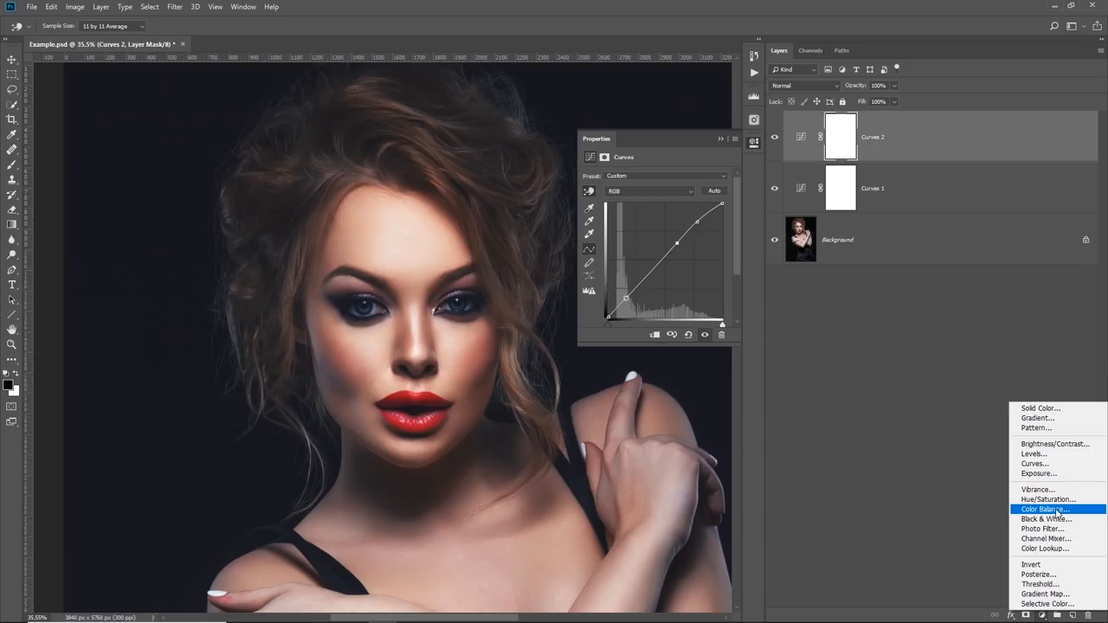
# Add a Photo Filter layer using Cooling Filter (82) and lower its opacity to 63%.
pyautogui.click(1041, 528)
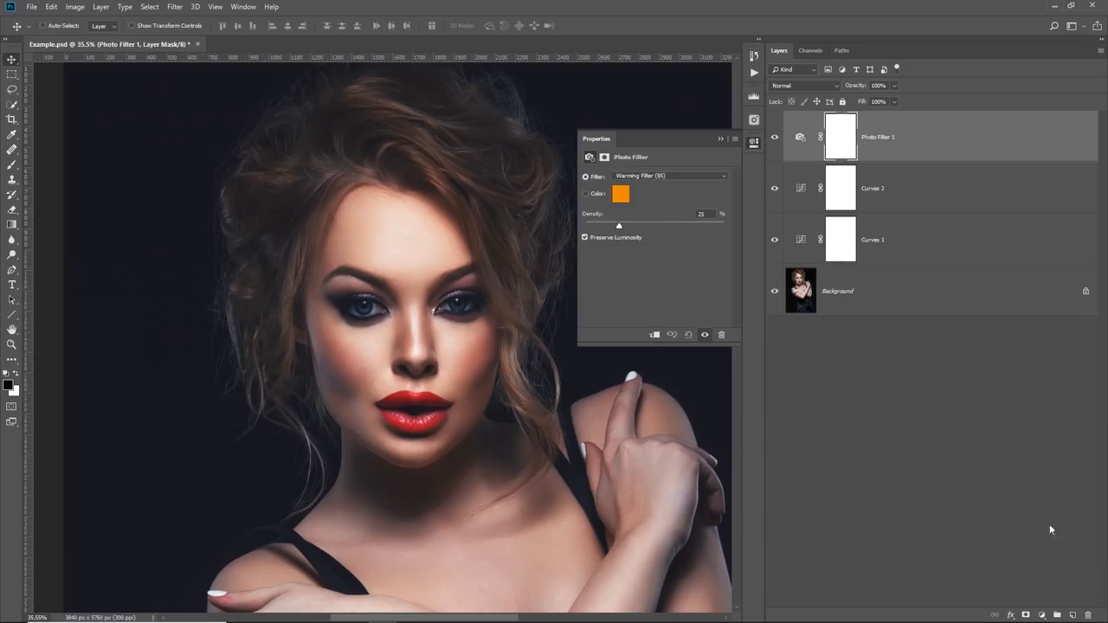
pyautogui.click(671, 175)
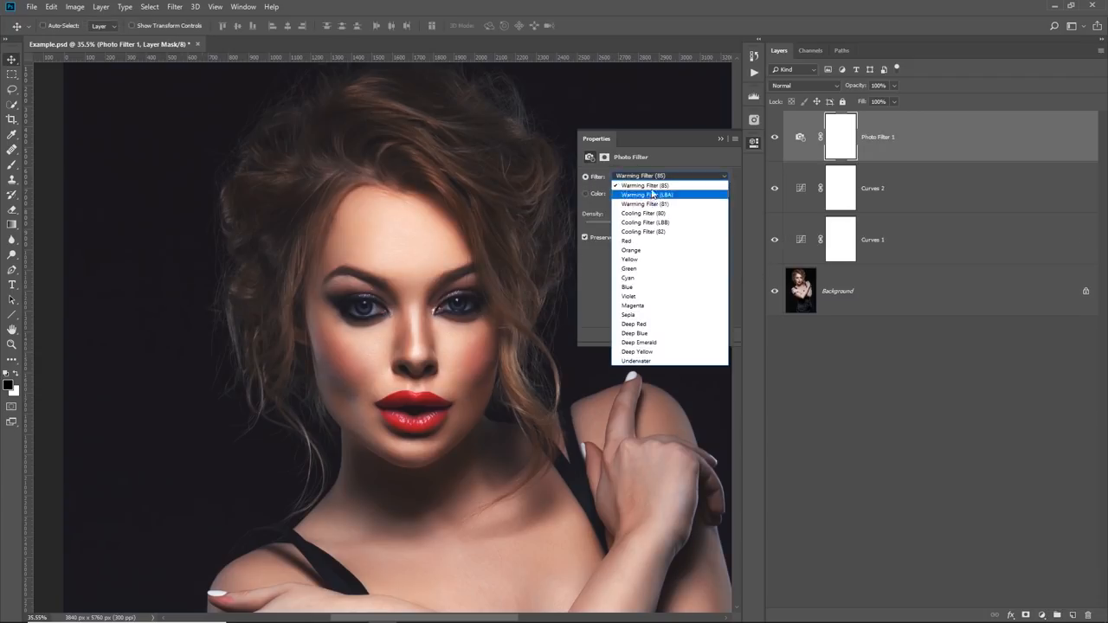
pyautogui.click(644, 185)
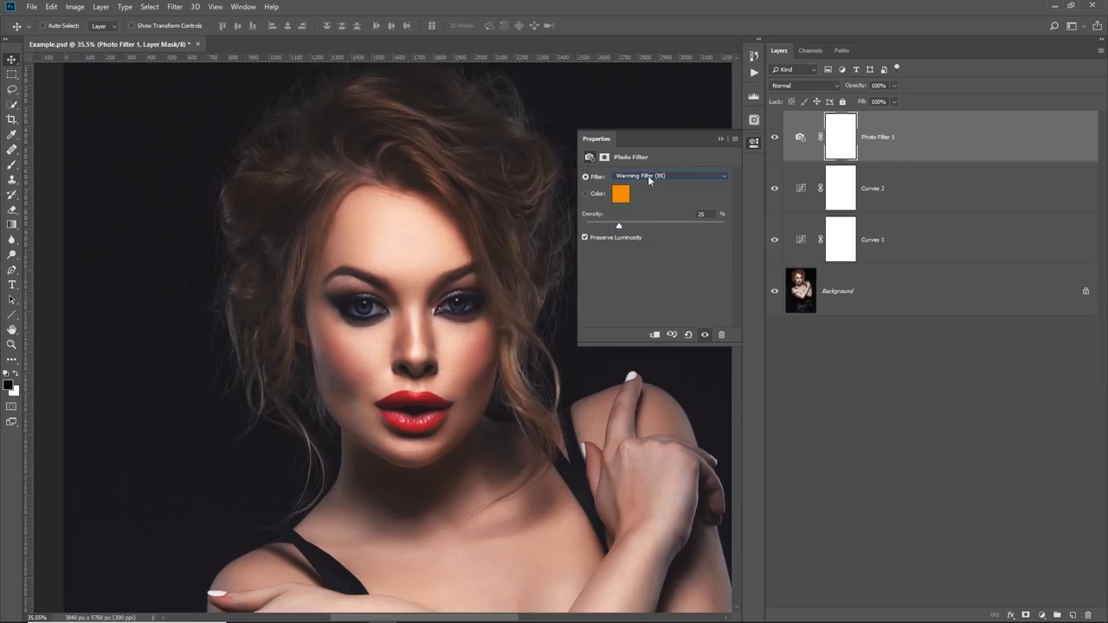
pyautogui.click(670, 176)
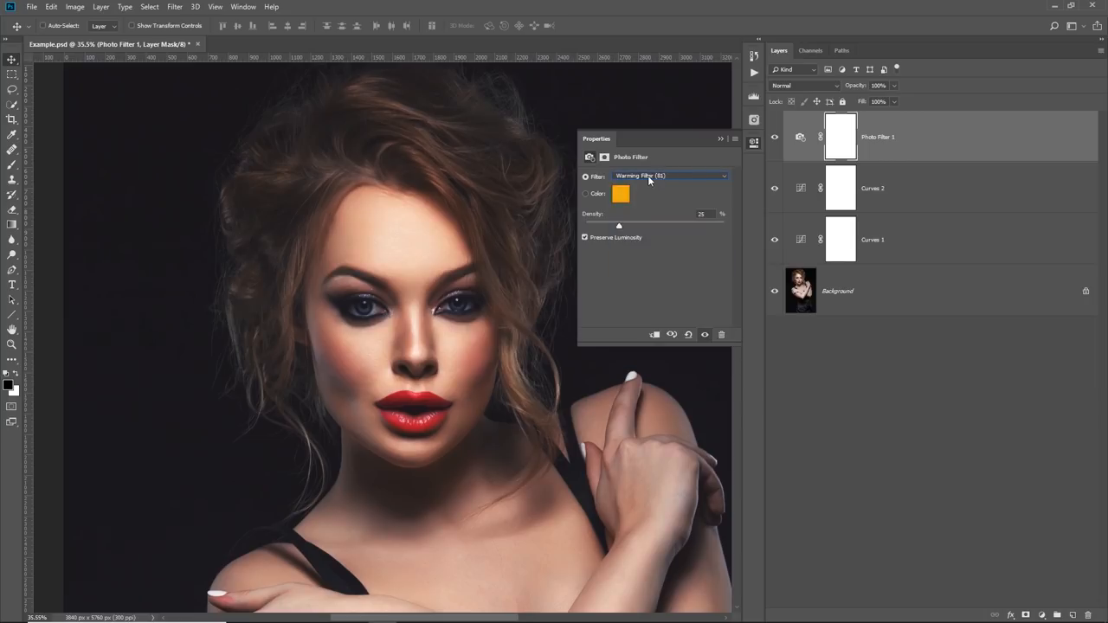
pyautogui.click(668, 175)
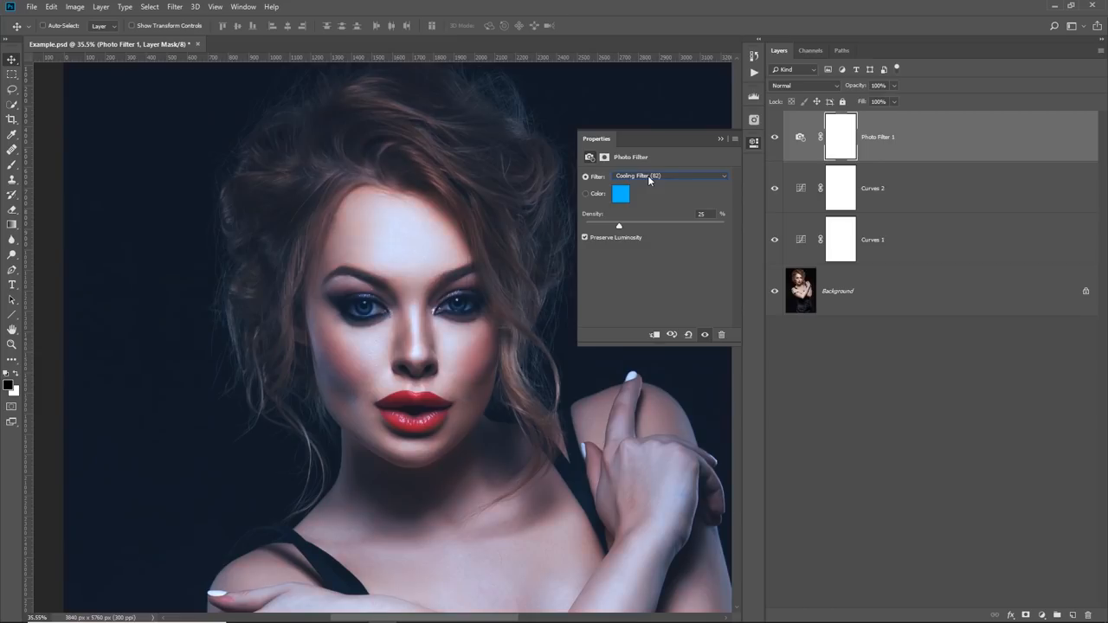
pyautogui.moveTo(696, 160)
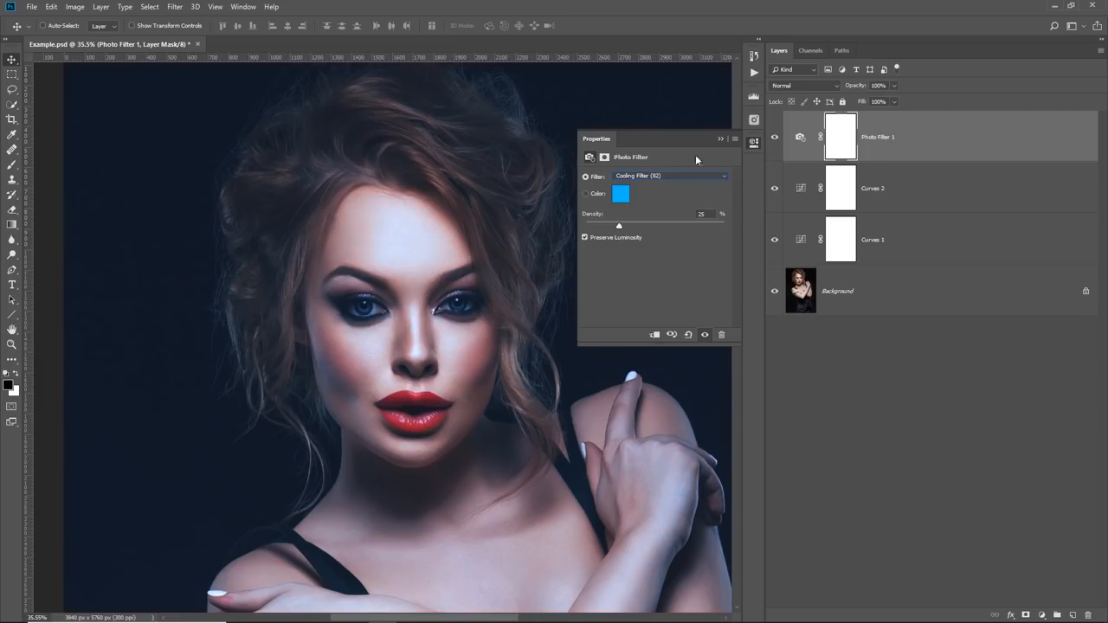
pyautogui.click(720, 139)
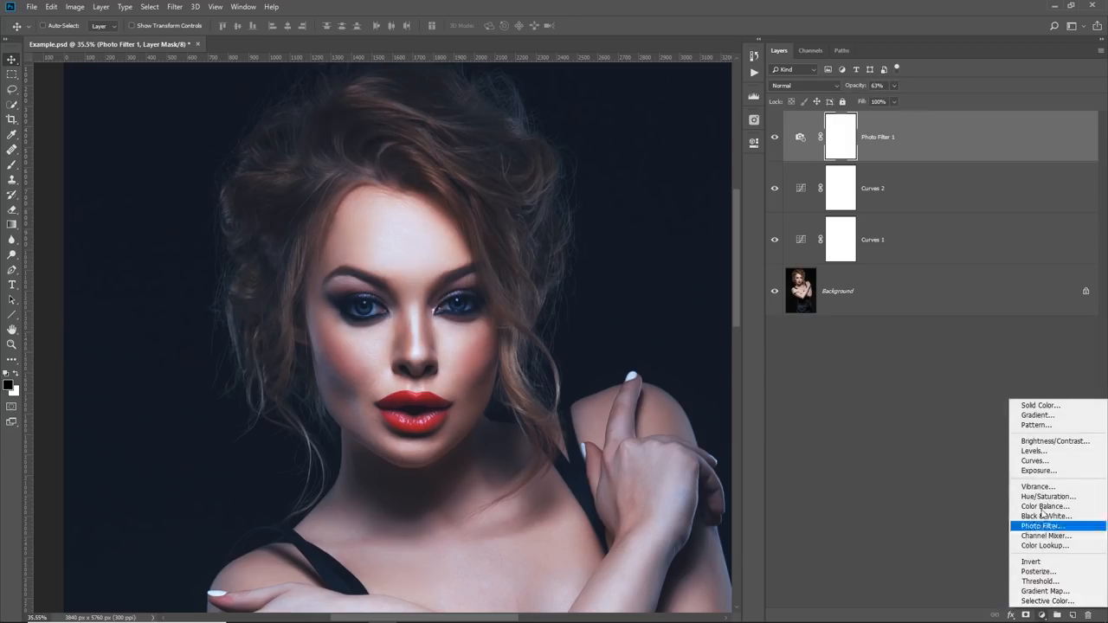
# Add a Vibrance adjustment and move Photo Filter 1 above Vibrance 1.
pyautogui.click(1035, 487)
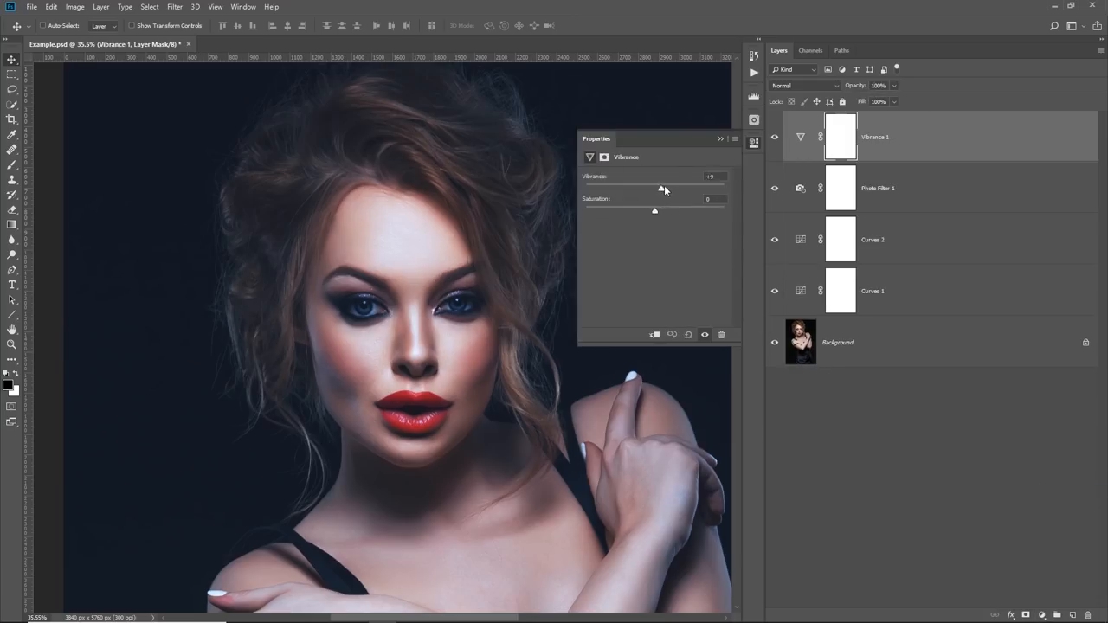
pyautogui.moveTo(661, 189); pyautogui.dragTo(688, 188)
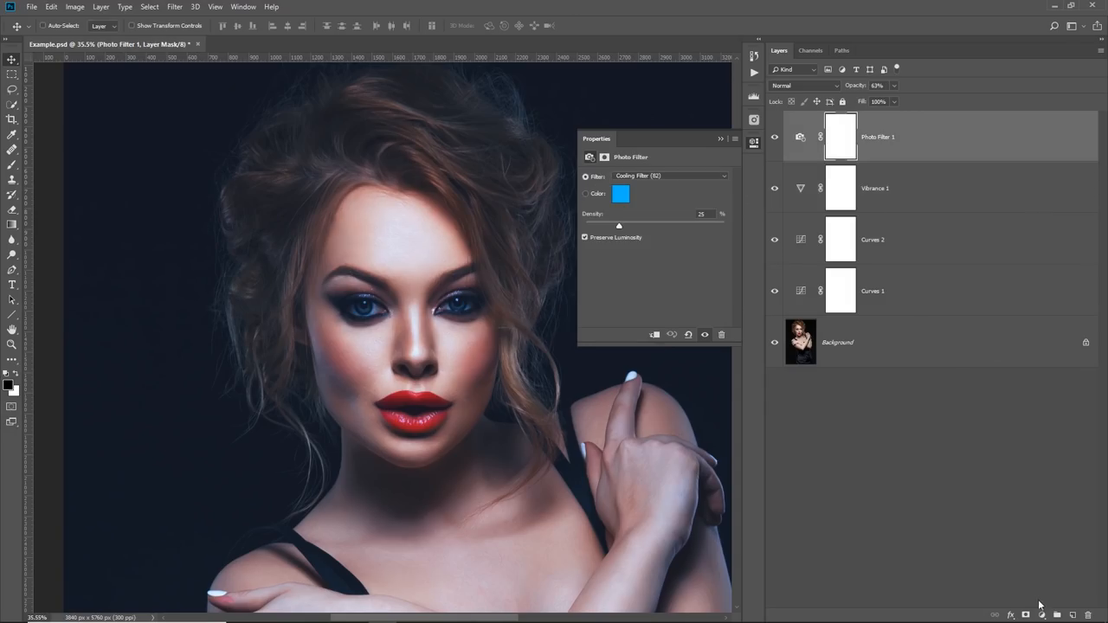
# Add a Black & White adjustment layer set to Luminosity blend mode.
pyautogui.click(1025, 614)
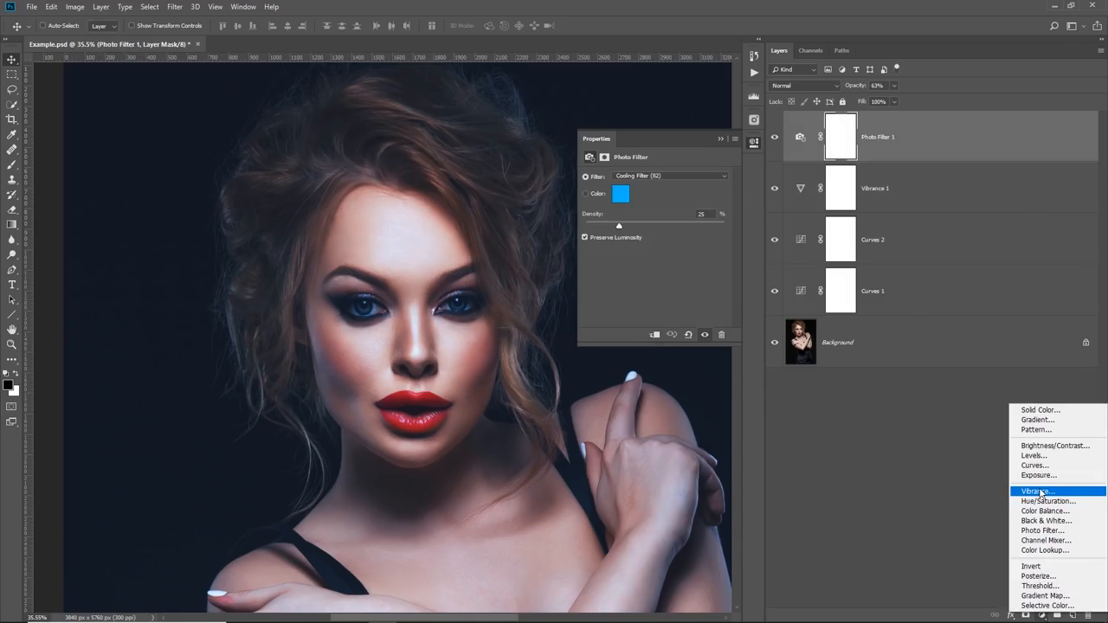
pyautogui.click(1046, 520)
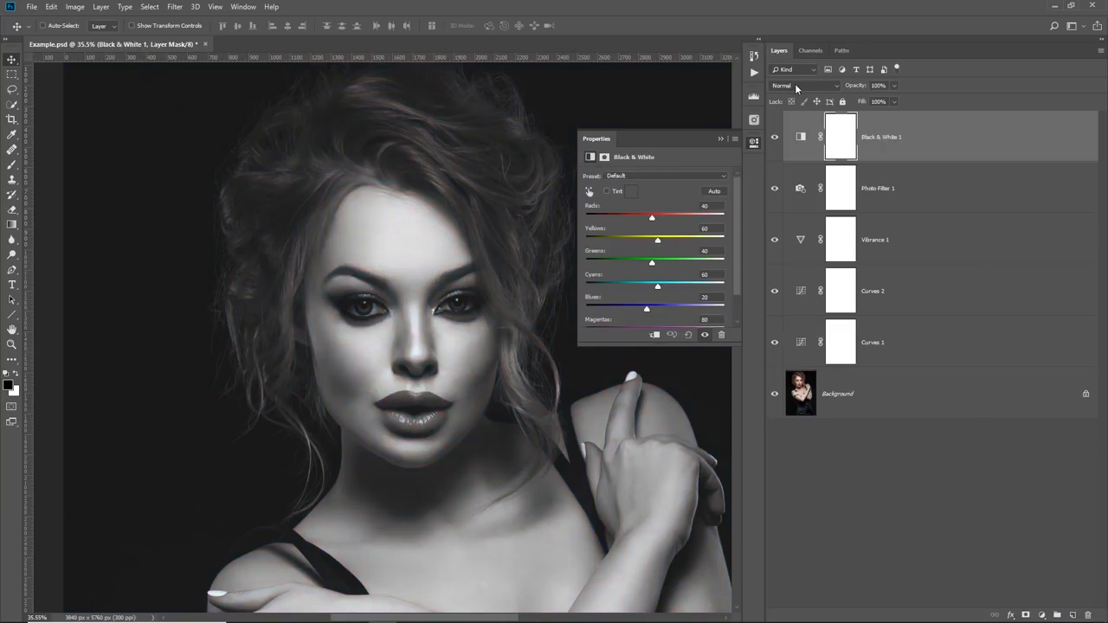
pyautogui.moveTo(795, 85)
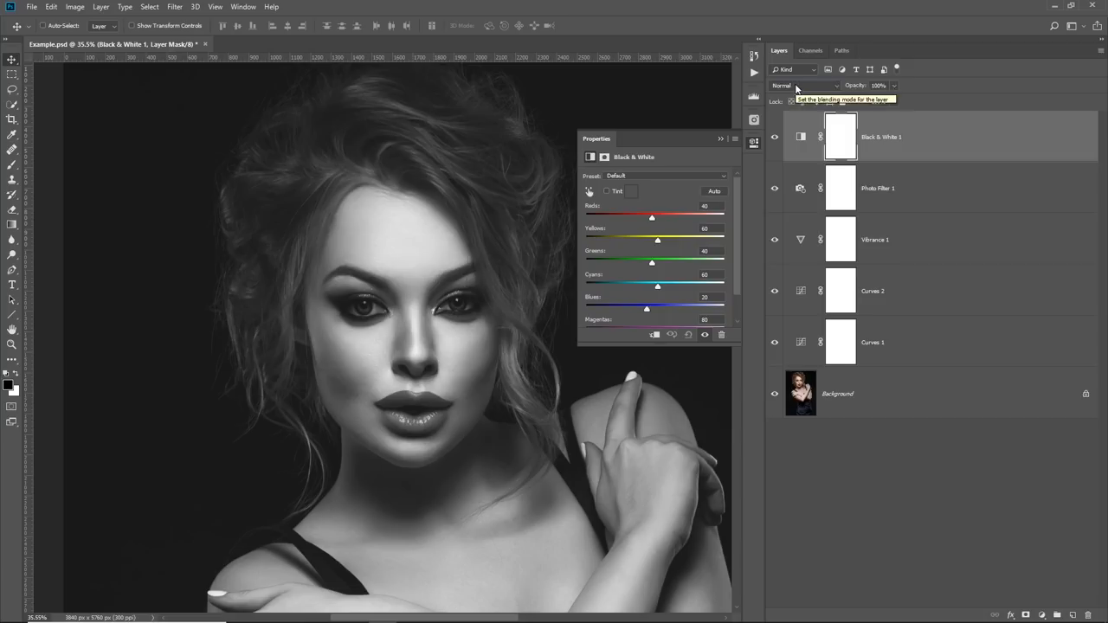
pyautogui.click(805, 85)
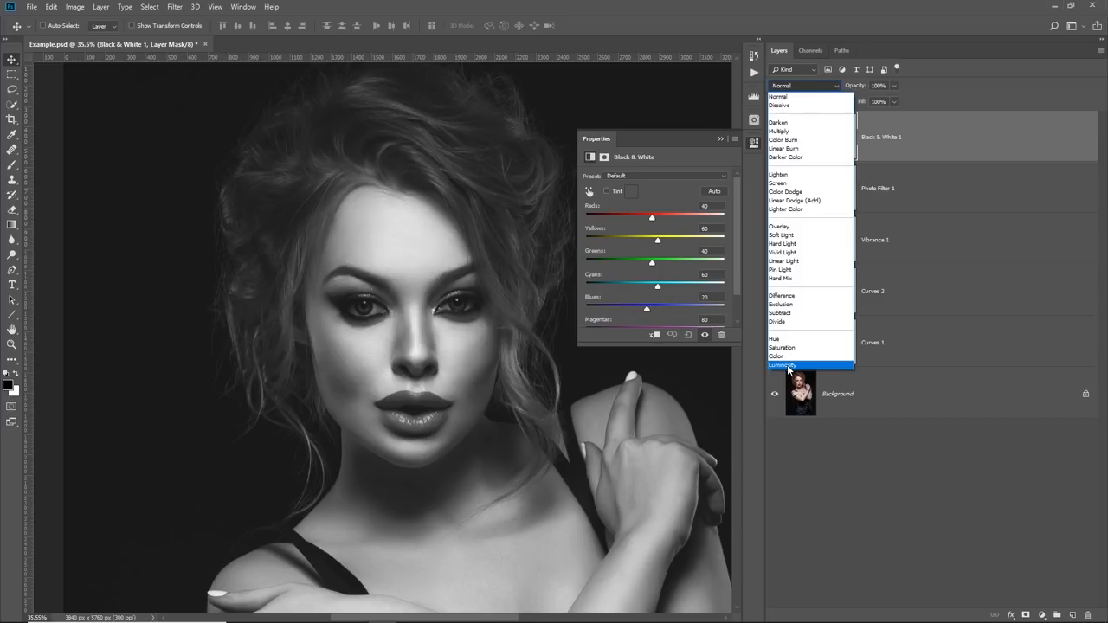
pyautogui.click(782, 365)
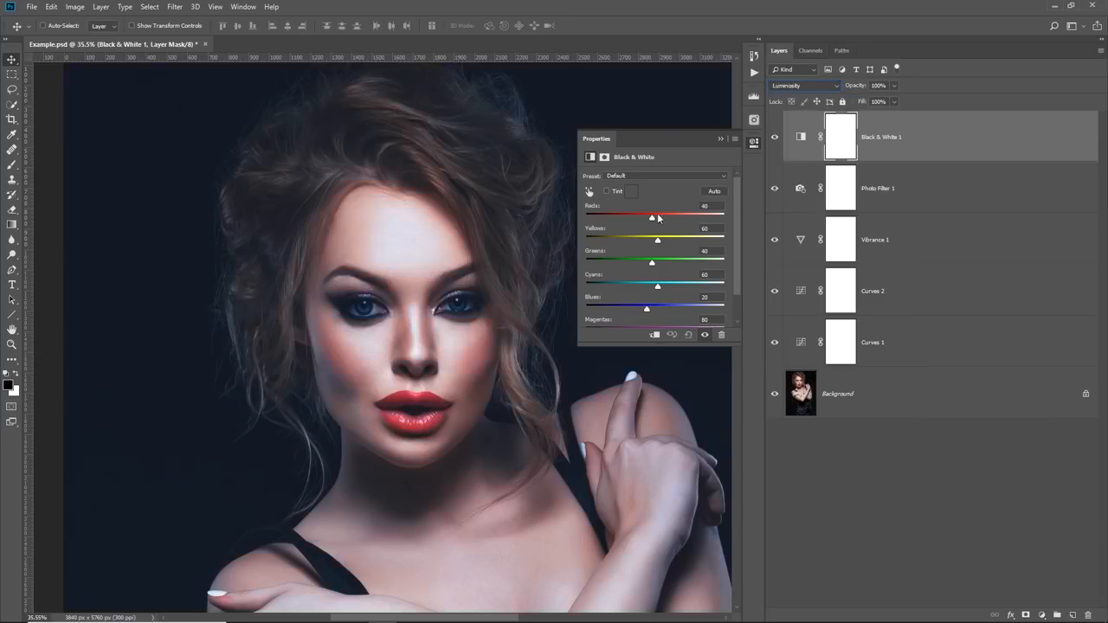
# Tune the Reds (about 35), Yellows, Greens, Cyans, Blues and Magentas sliders.
pyautogui.moveTo(652, 217); pyautogui.dragTo(646, 218)
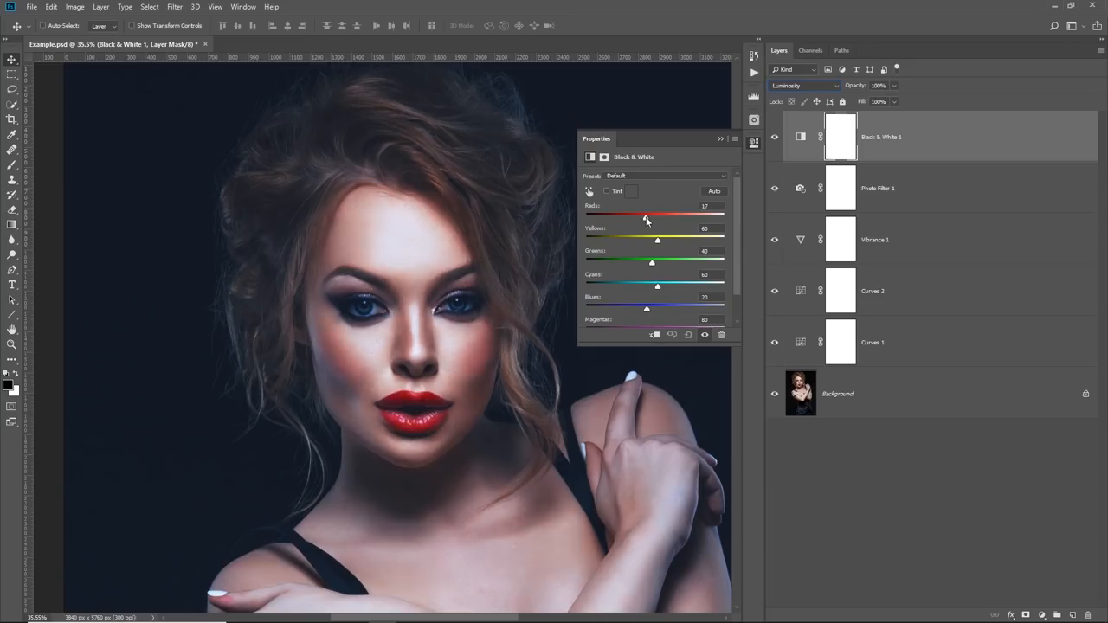
pyautogui.moveTo(646, 216); pyautogui.dragTo(659, 215)
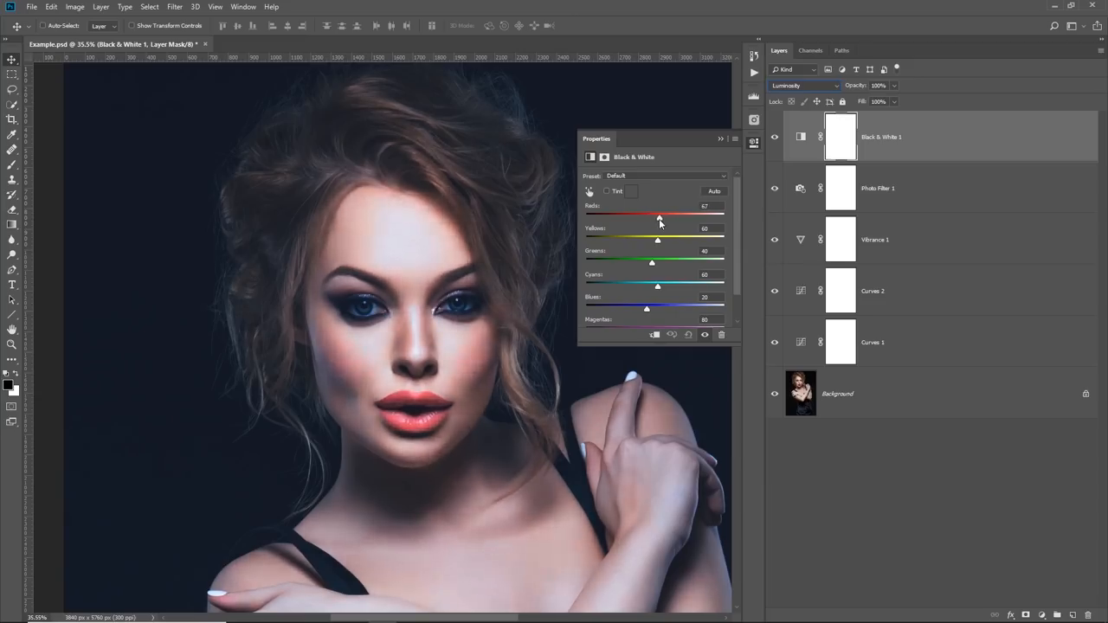
pyautogui.moveTo(659, 217); pyautogui.dragTo(651, 216)
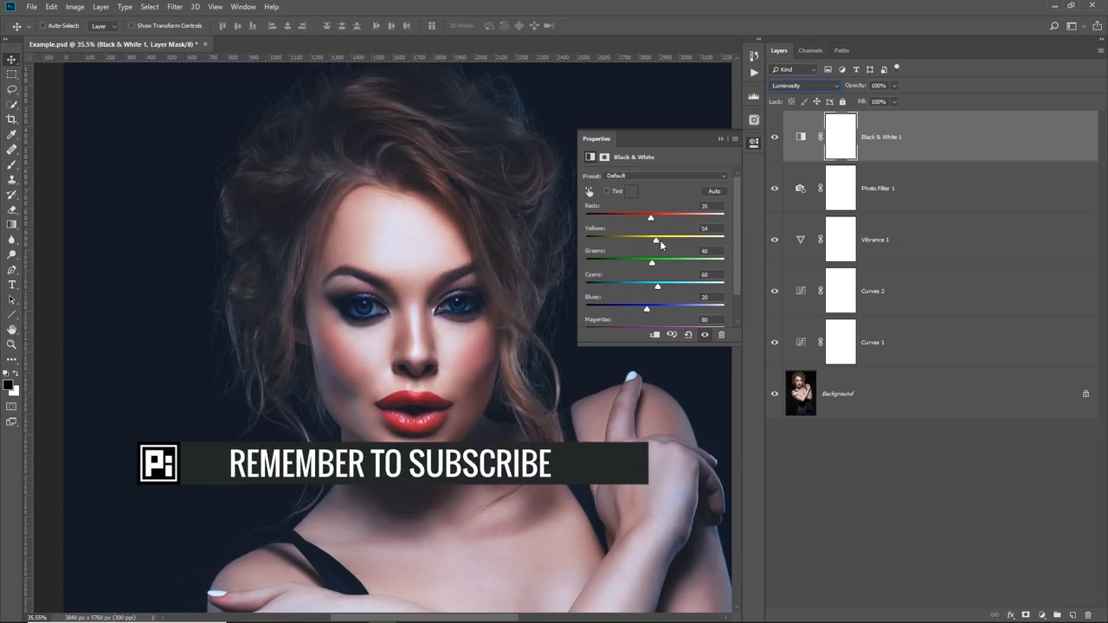
pyautogui.moveTo(655, 240); pyautogui.dragTo(710, 240)
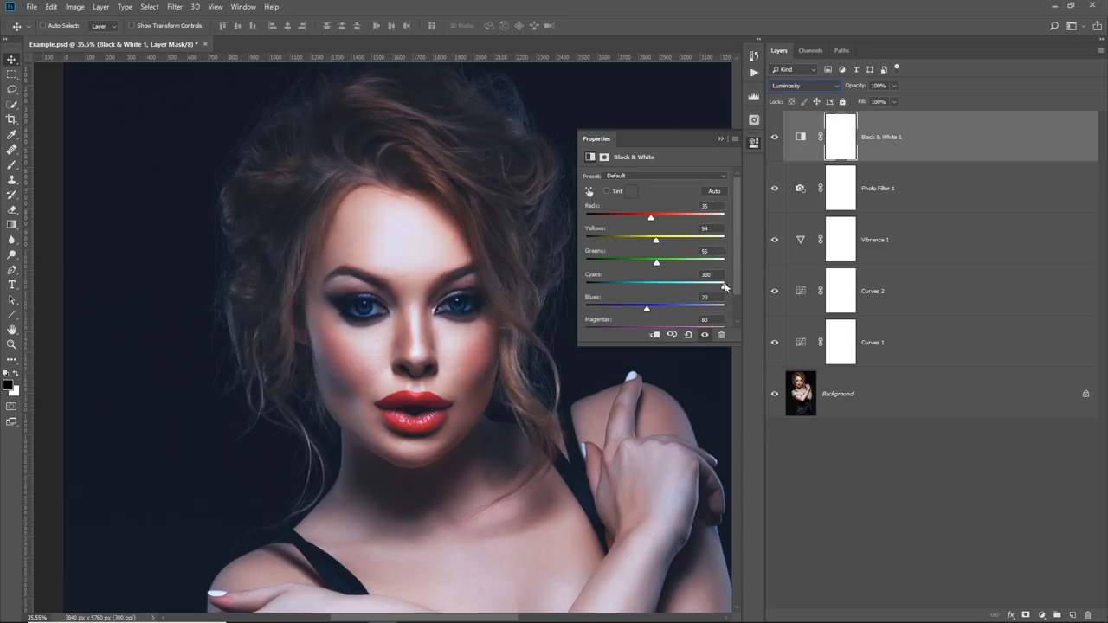
pyautogui.moveTo(726, 286); pyautogui.dragTo(657, 286)
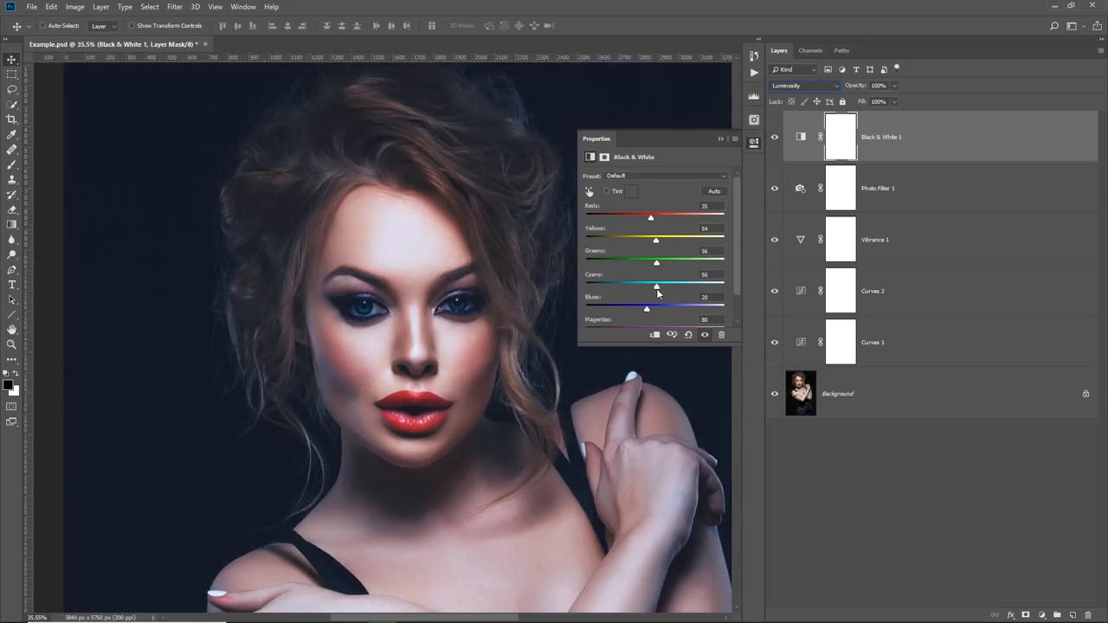
pyautogui.moveTo(656, 285); pyautogui.dragTo(679, 286)
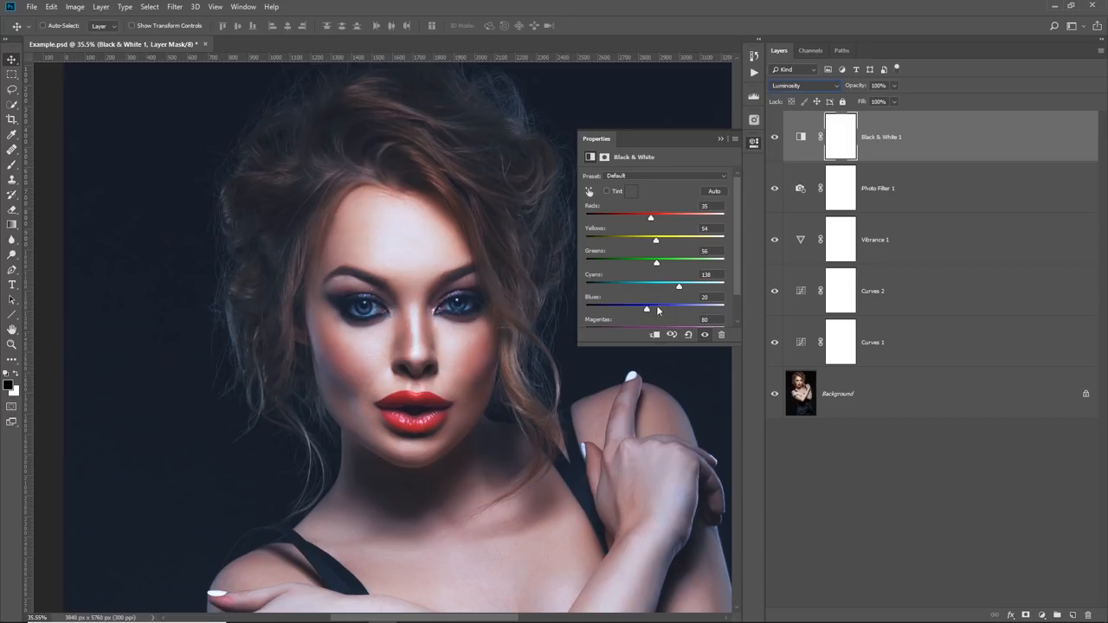
pyautogui.moveTo(645, 308); pyautogui.dragTo(678, 308)
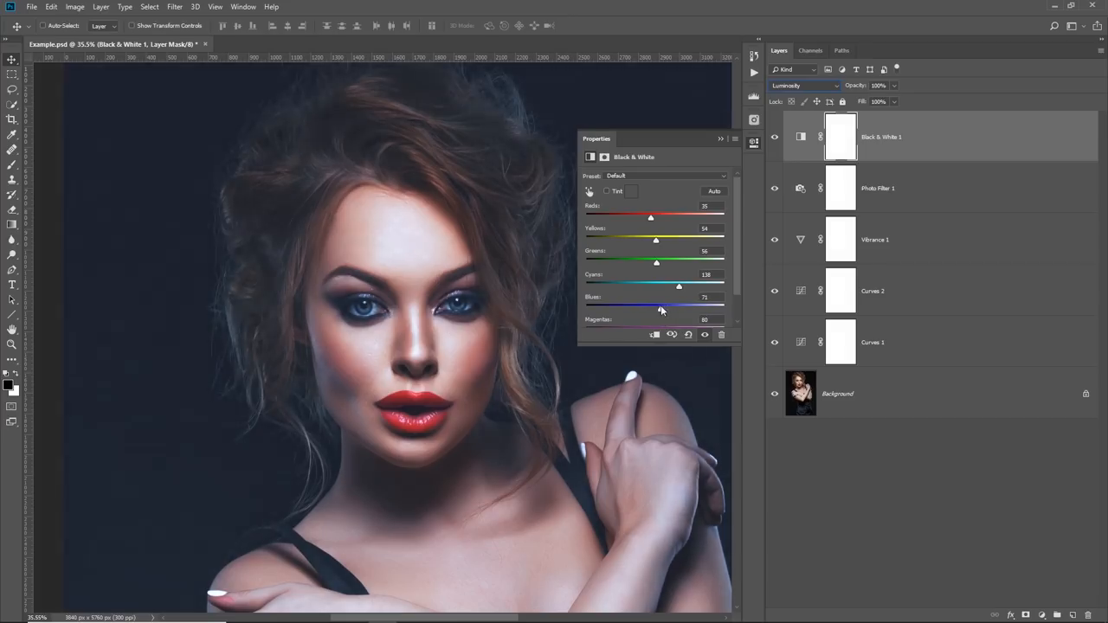
pyautogui.scroll(-3)
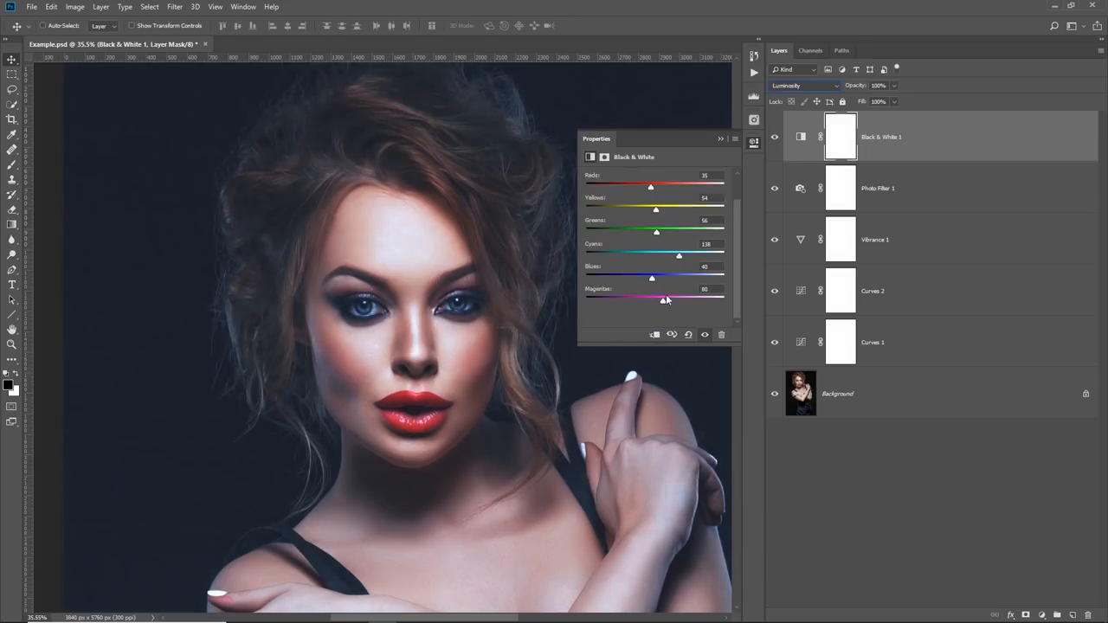
pyautogui.moveTo(667, 300); pyautogui.dragTo(678, 300)
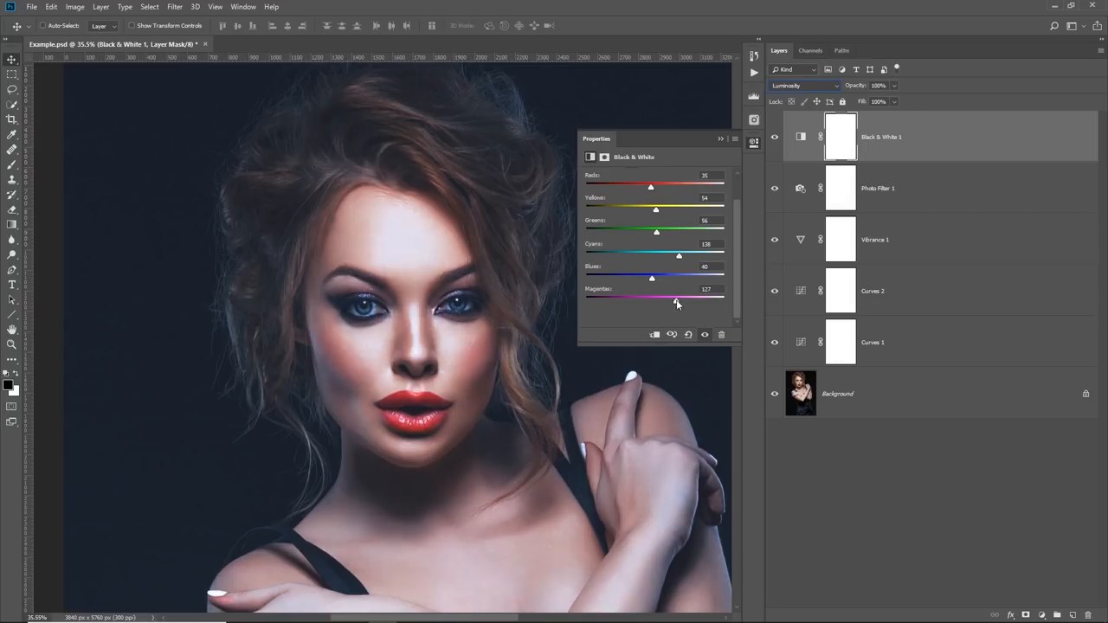
pyautogui.moveTo(677, 302); pyautogui.dragTo(672, 302)
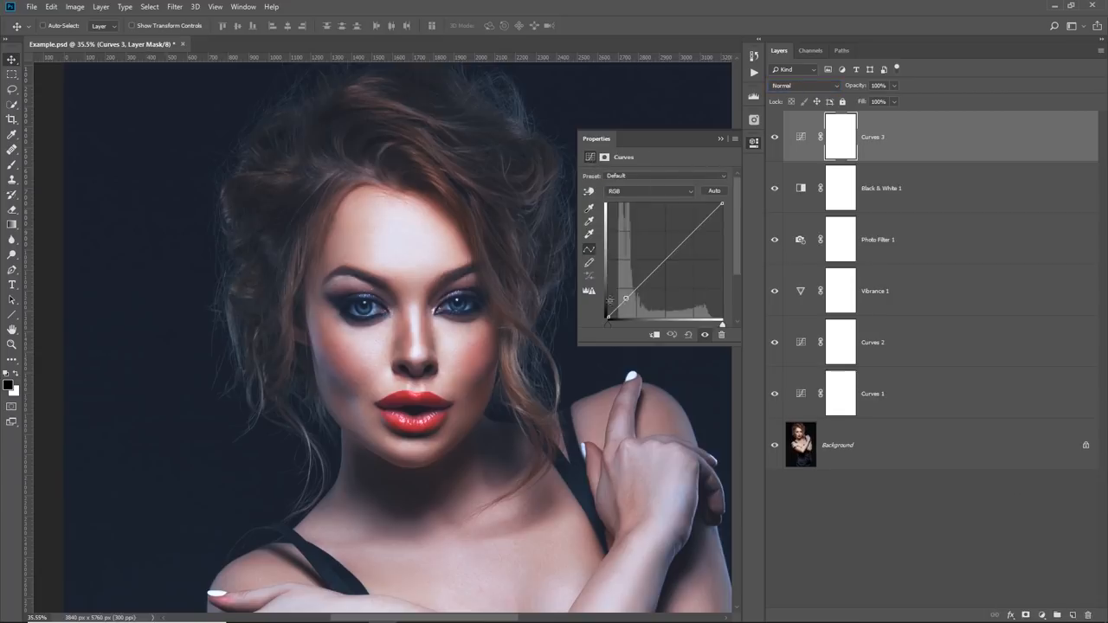
# Pull the Curves 3 RGB midpoint down to darken midtones, then open the File menu.
pyautogui.moveTo(628, 299); pyautogui.dragTo(628, 299)
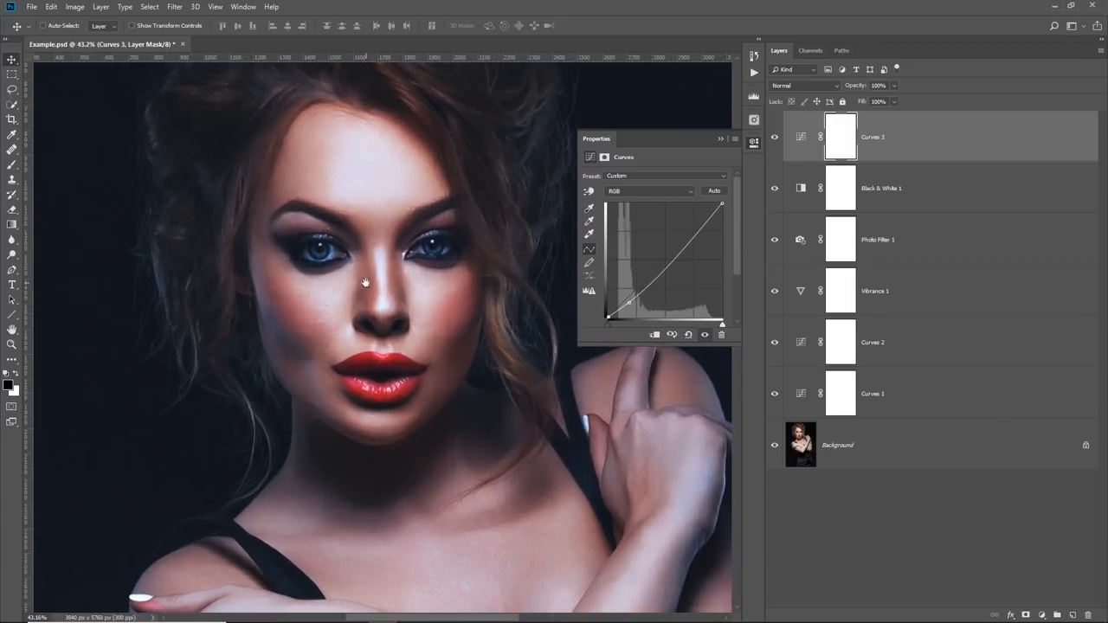
pyautogui.moveTo(367, 288)
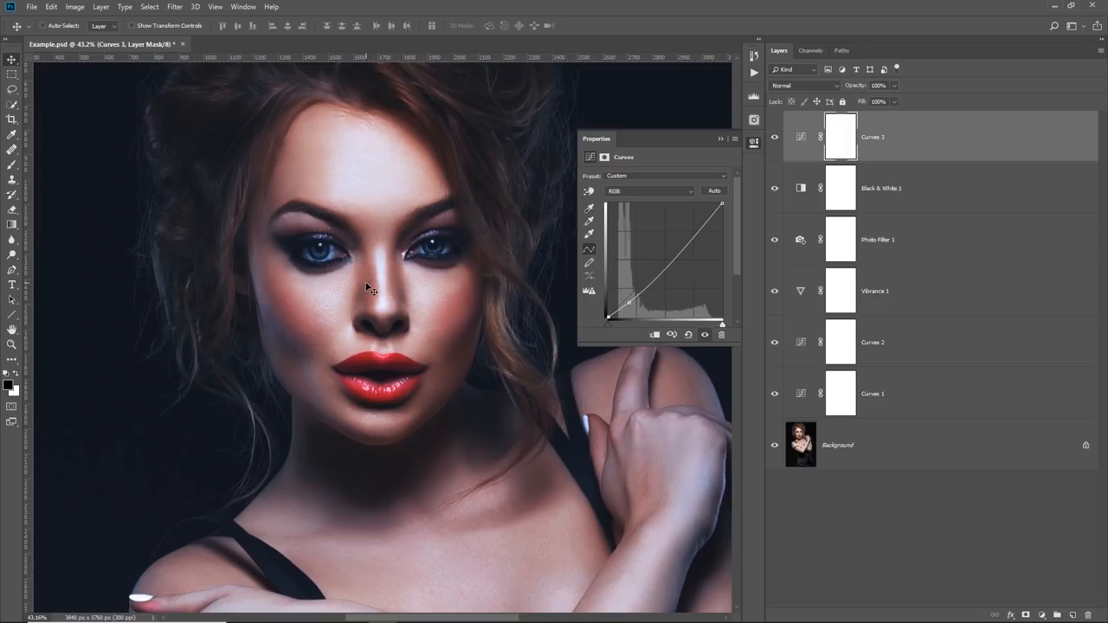
pyautogui.moveTo(366, 217)
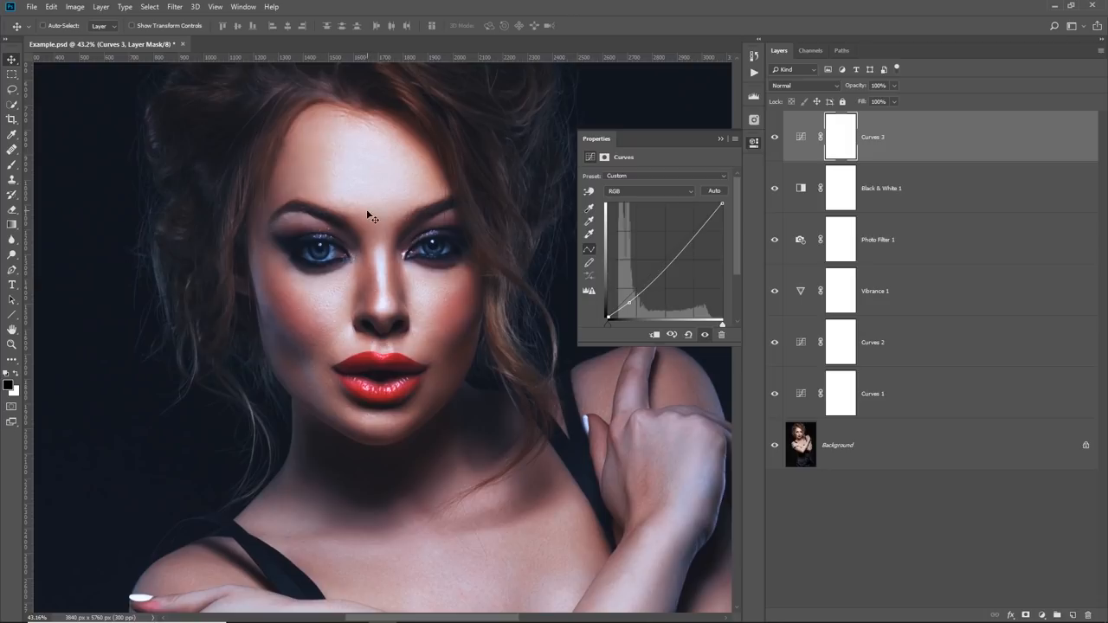
pyautogui.moveTo(249, 198)
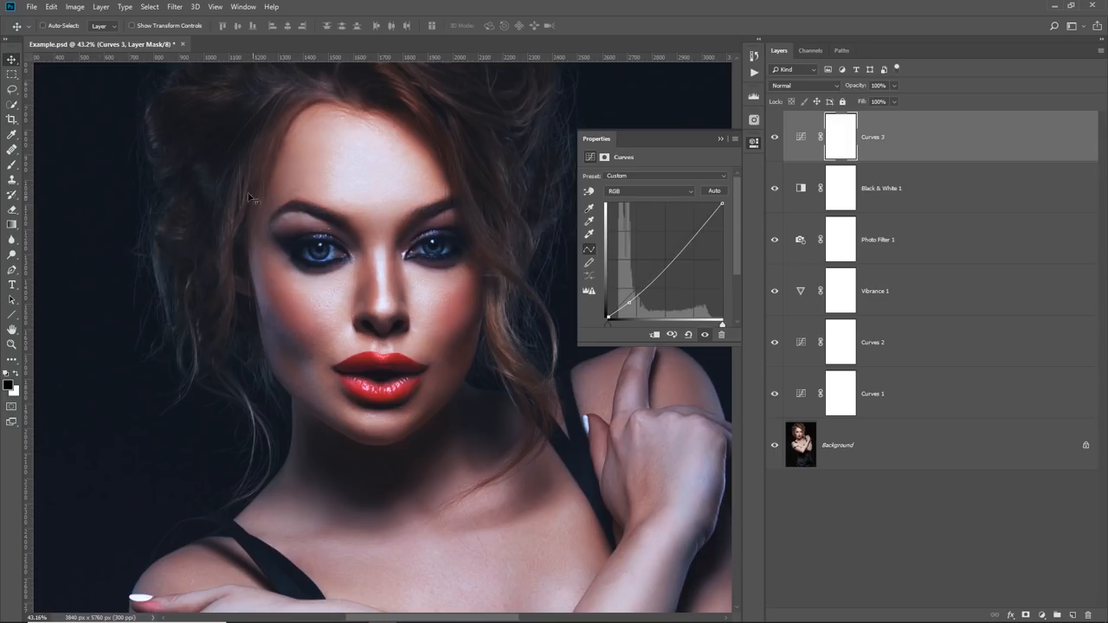
pyautogui.click(32, 7)
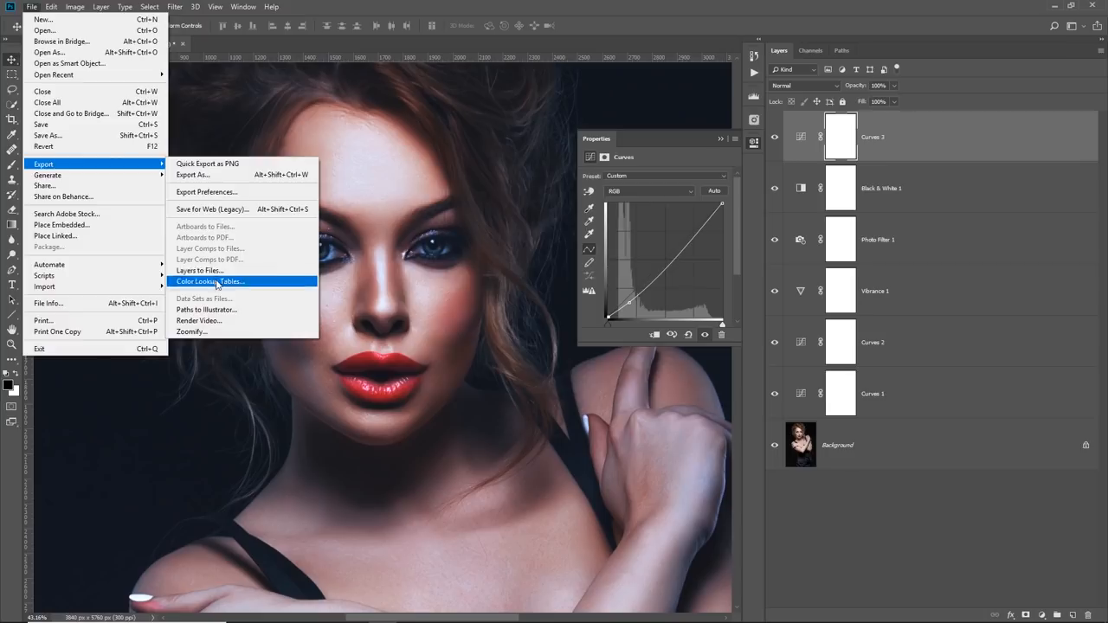
# Open the Color Lookup Tables export settings and keep grid point quality at Medium.
pyautogui.click(211, 281)
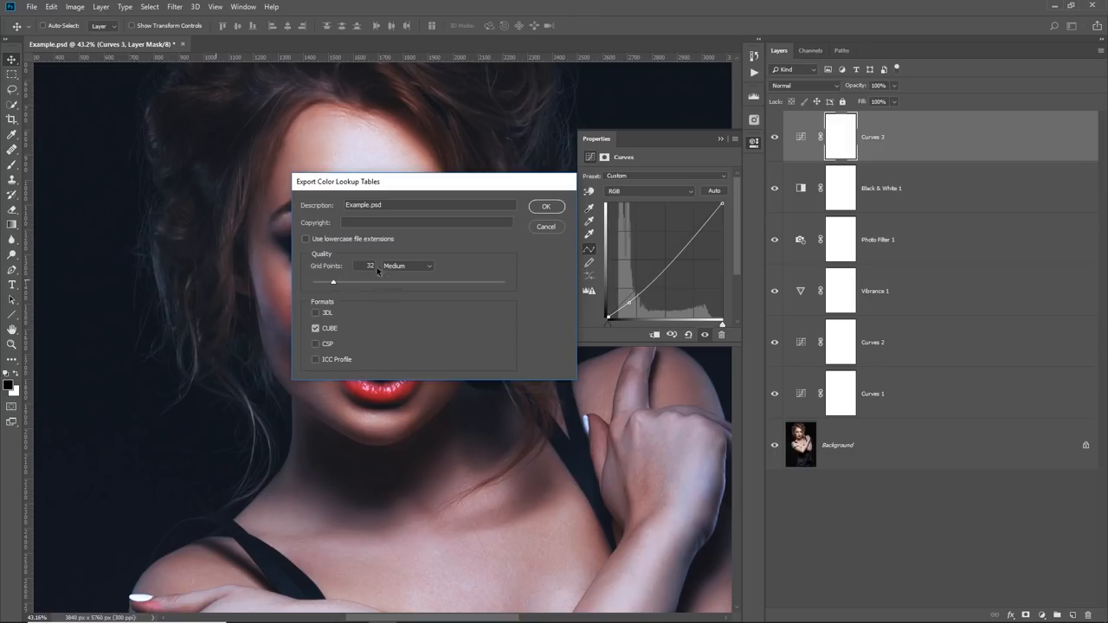
pyautogui.click(407, 265)
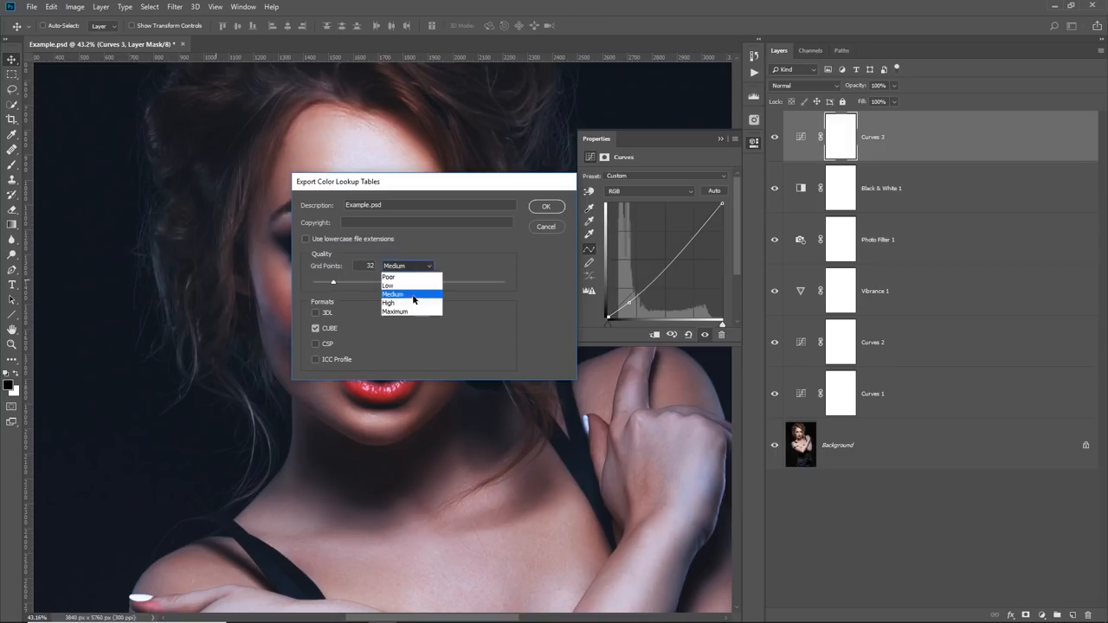
pyautogui.click(395, 311)
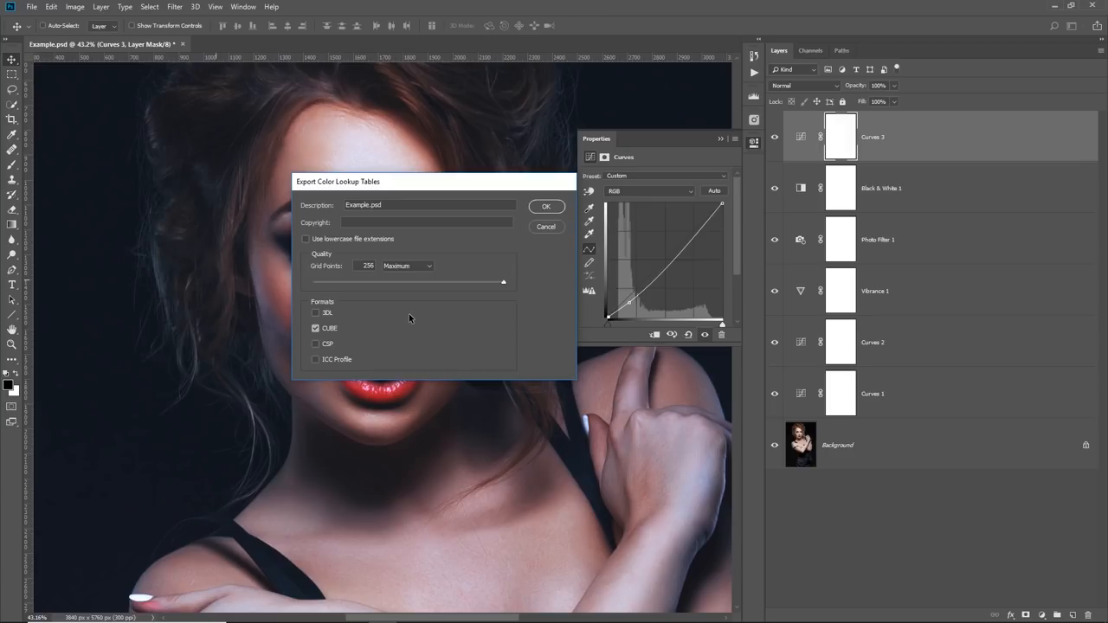
pyautogui.moveTo(374, 316)
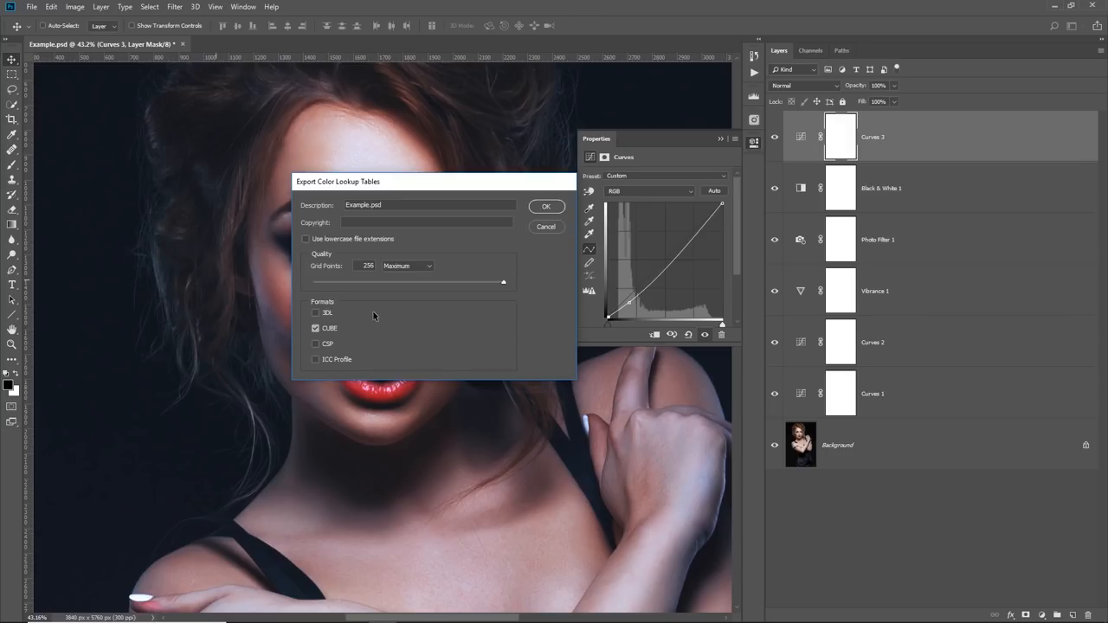
pyautogui.moveTo(394, 287)
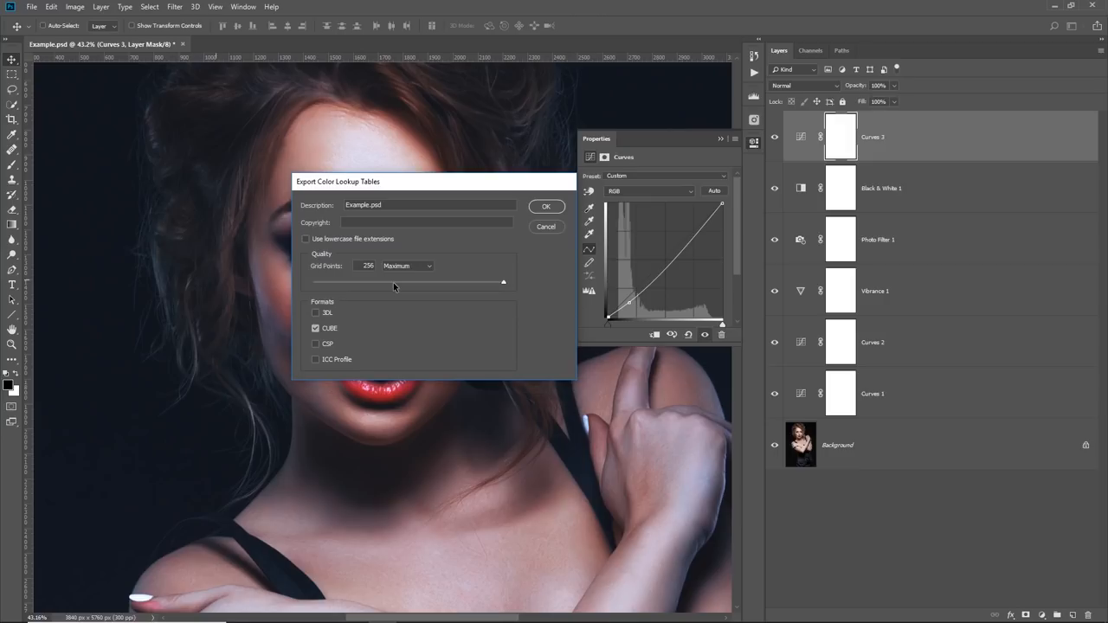
pyautogui.click(407, 266)
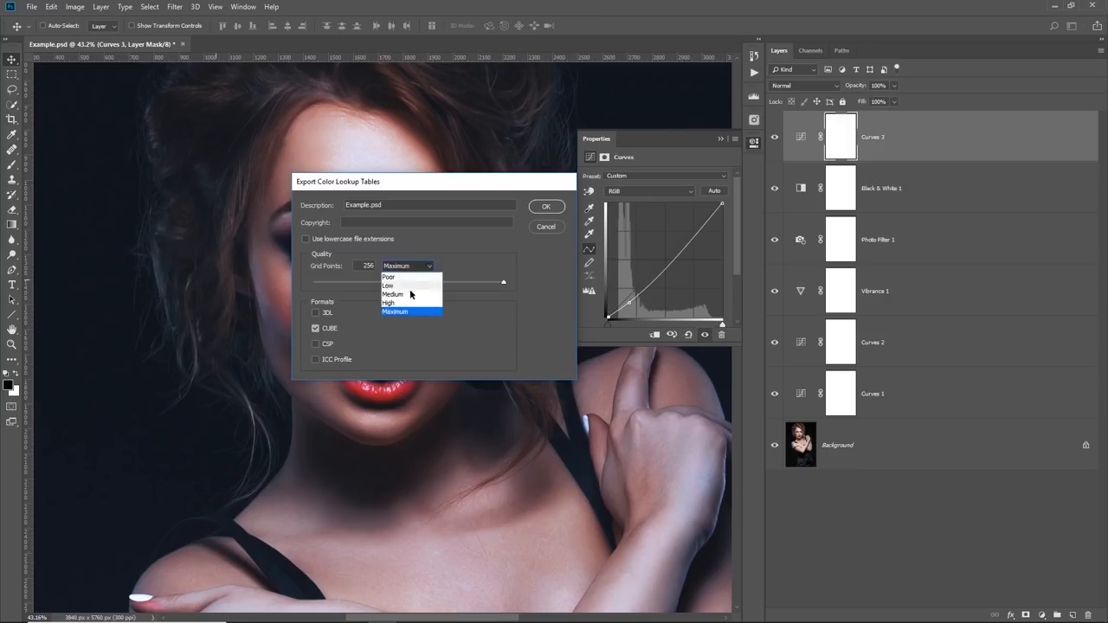
pyautogui.click(392, 294)
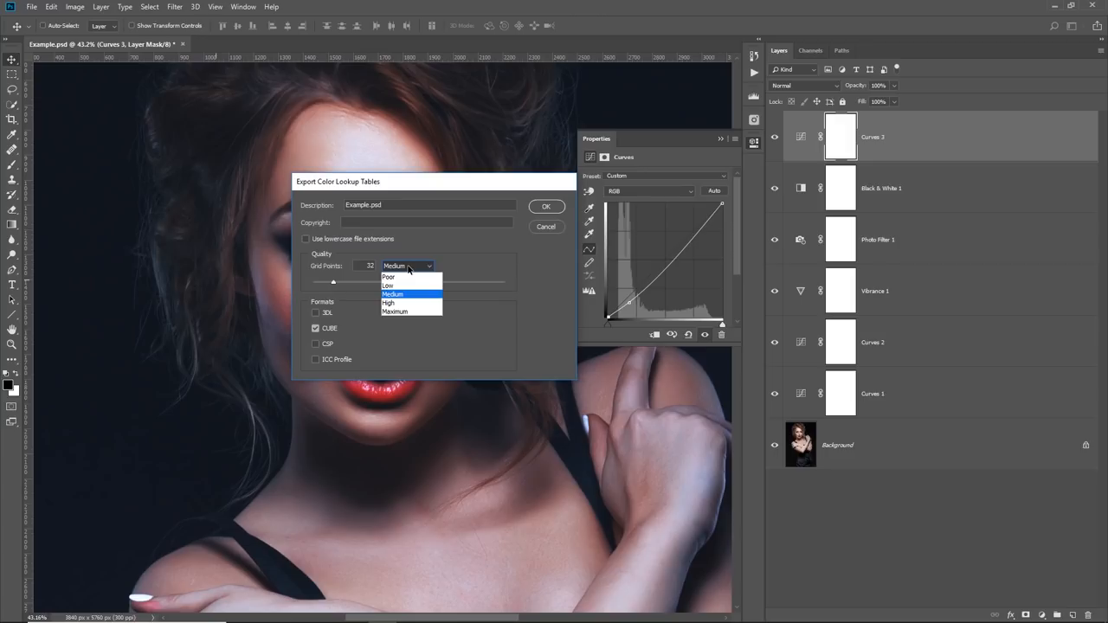
pyautogui.moveTo(407, 276)
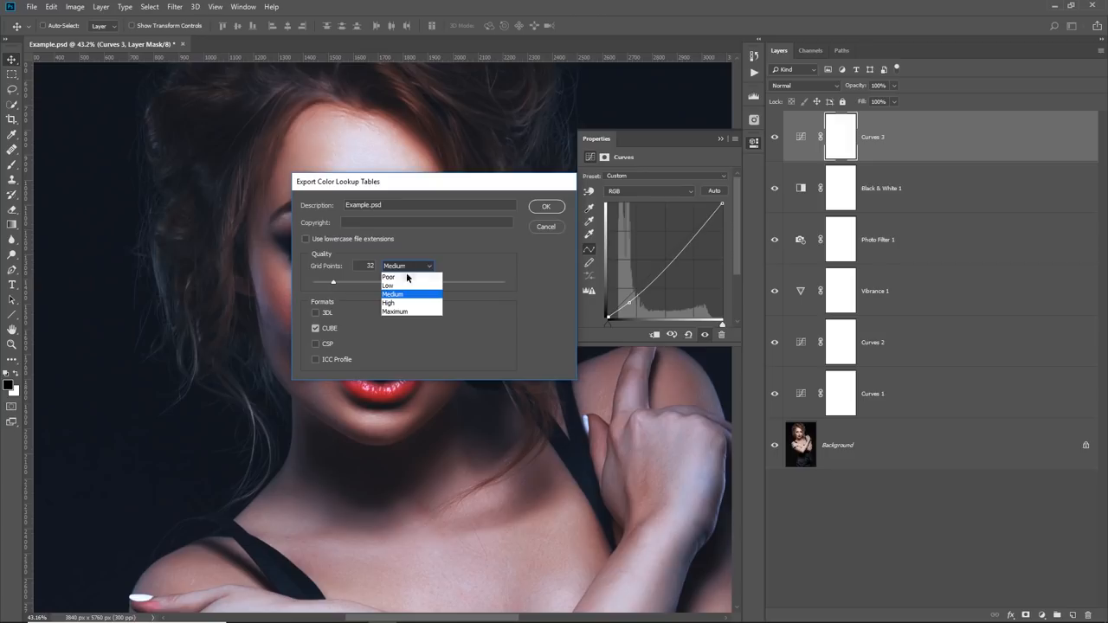
pyautogui.click(388, 277)
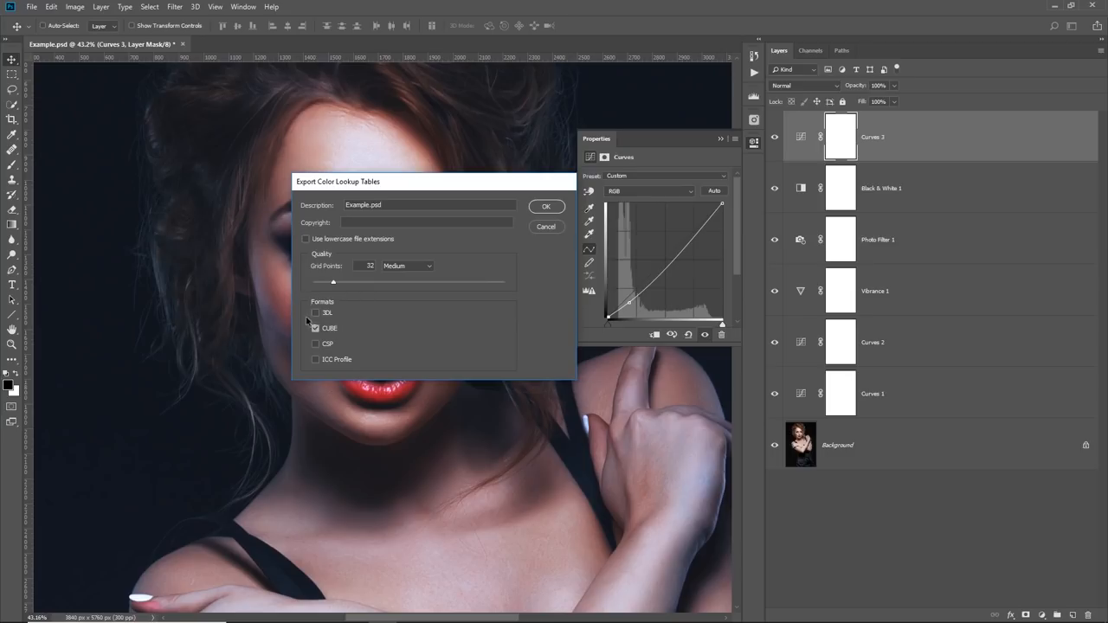
# Leave CUBE as the only export format and confirm the export settings.
pyautogui.click(316, 328)
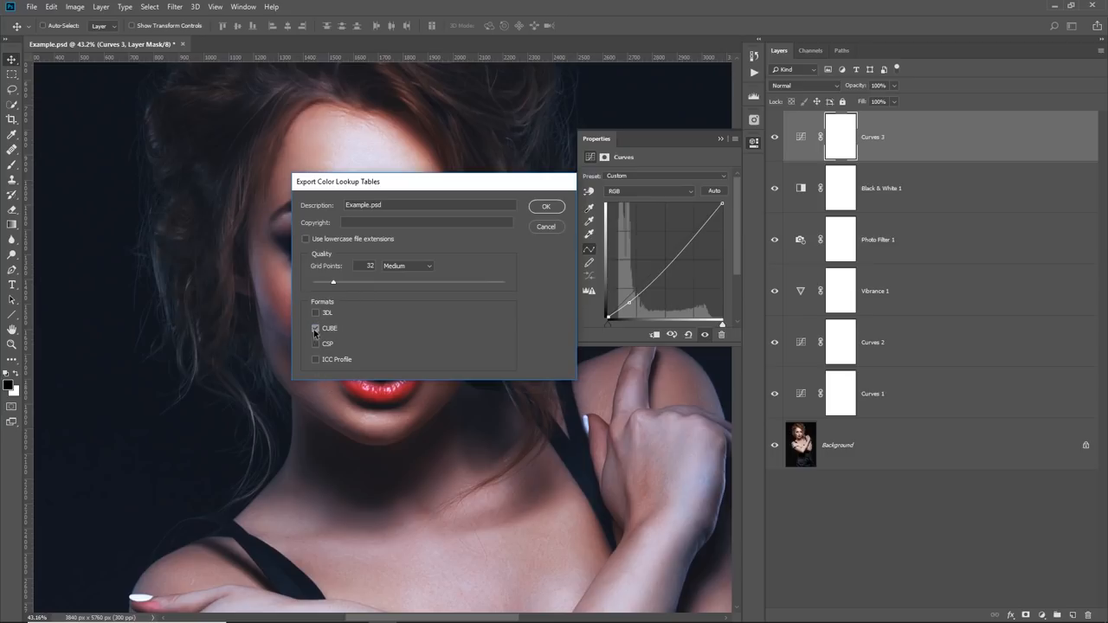
pyautogui.click(315, 313)
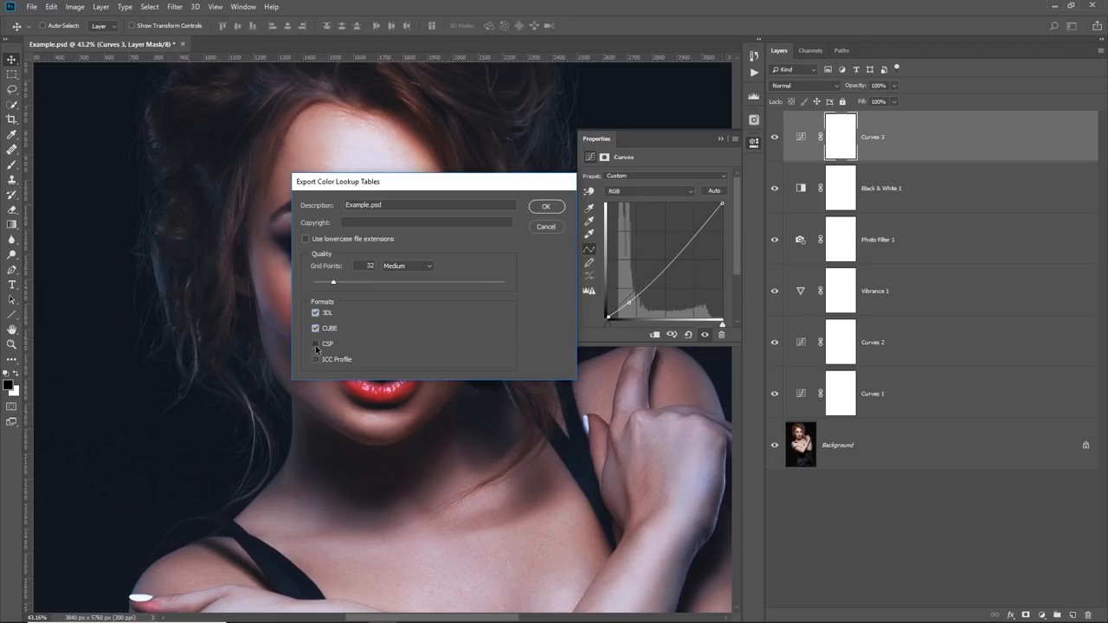
pyautogui.click(316, 312)
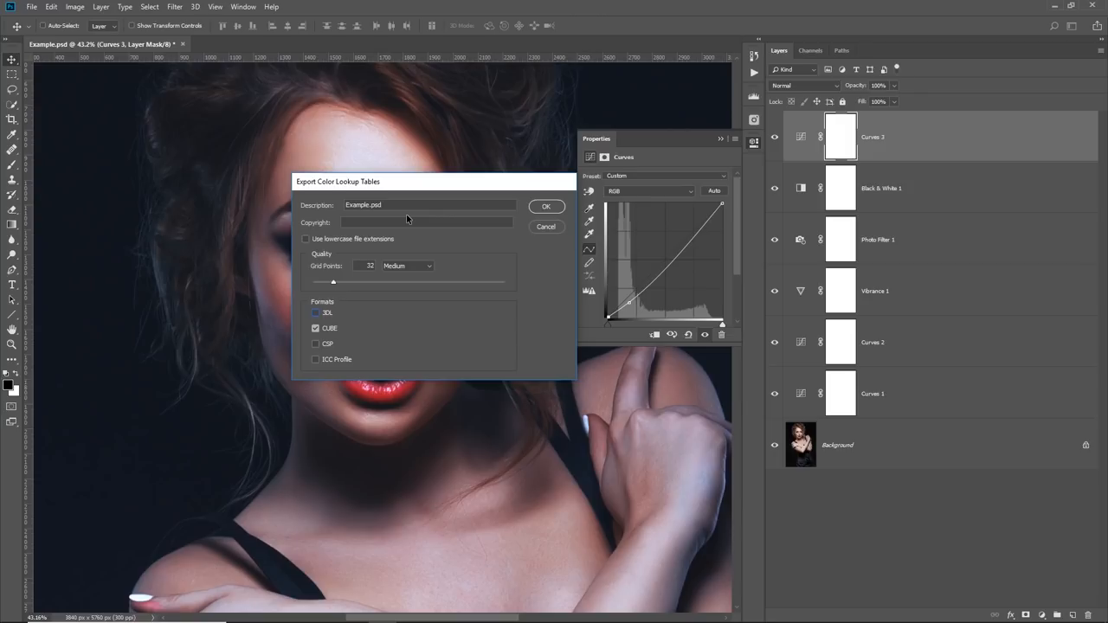
pyautogui.moveTo(457, 174)
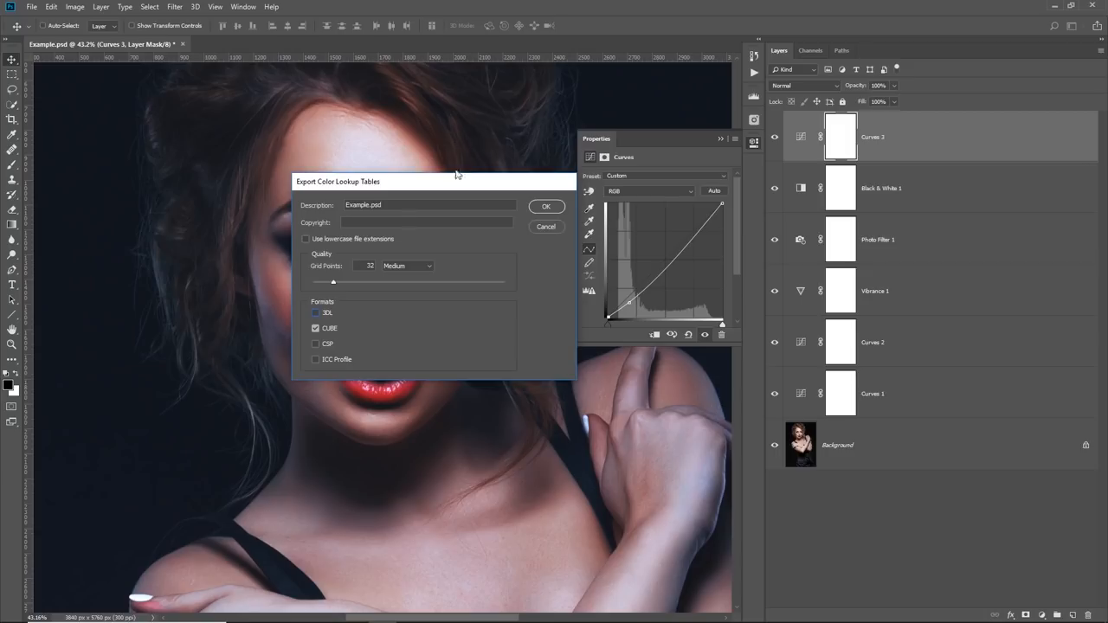
pyautogui.moveTo(433, 182); pyautogui.dragTo(449, 166)
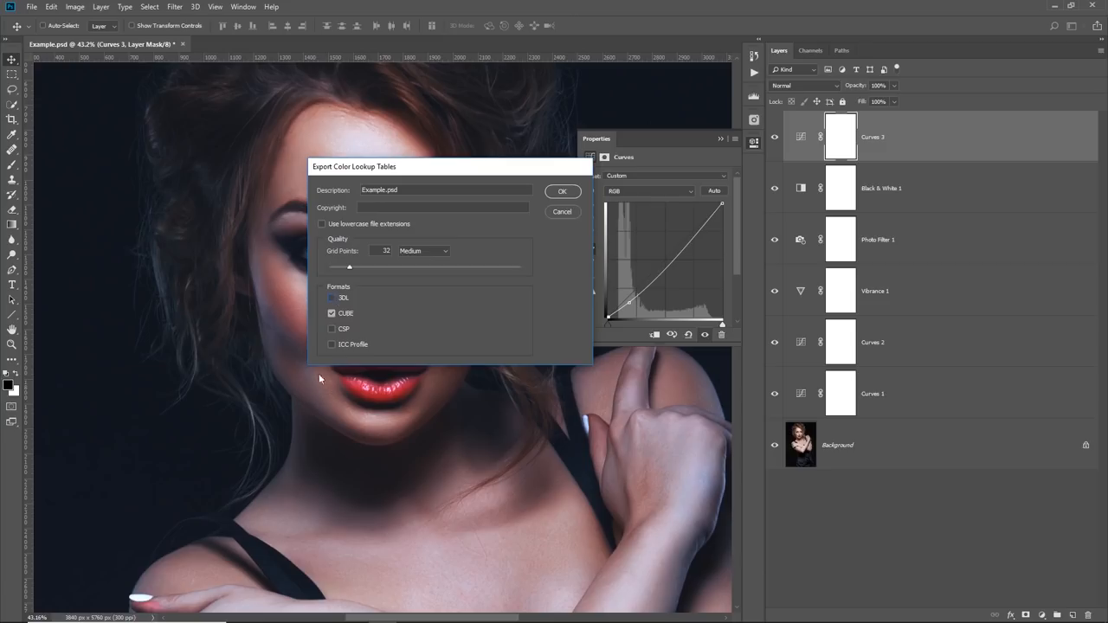
pyautogui.moveTo(425, 323)
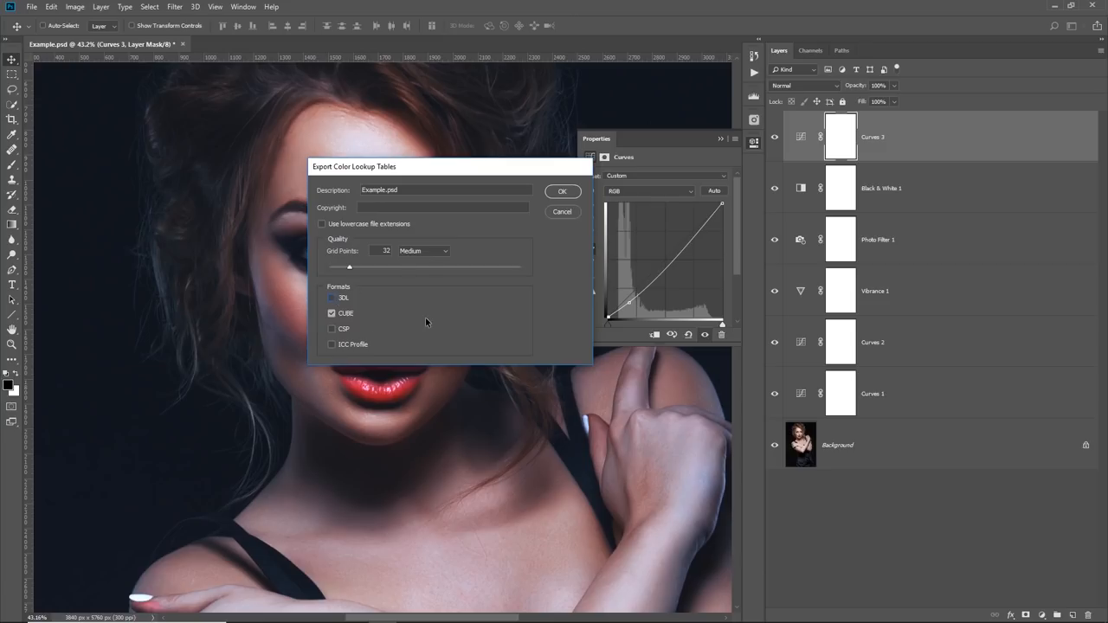
pyautogui.click(562, 191)
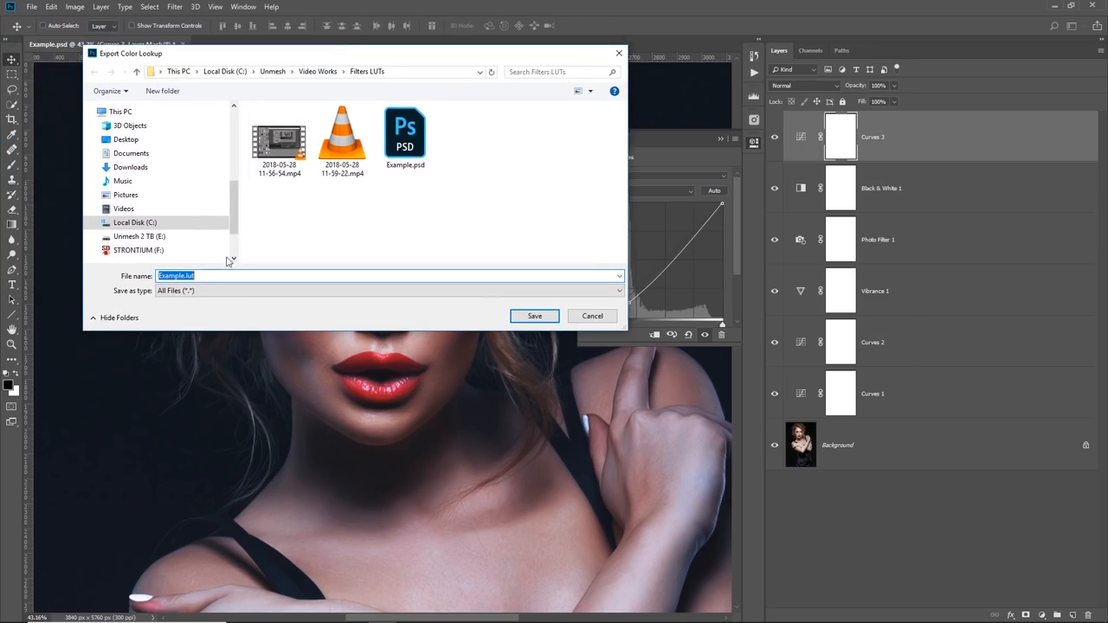
# Save the lookup table file as 'Stylish'.
pyautogui.write('Stylish')
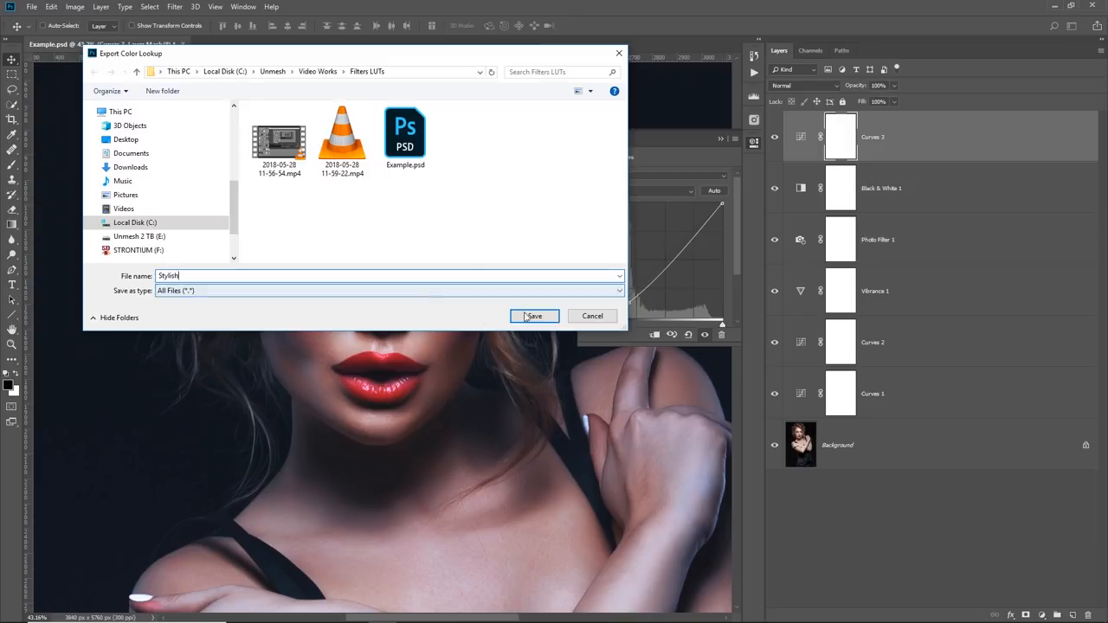
pyautogui.click(533, 315)
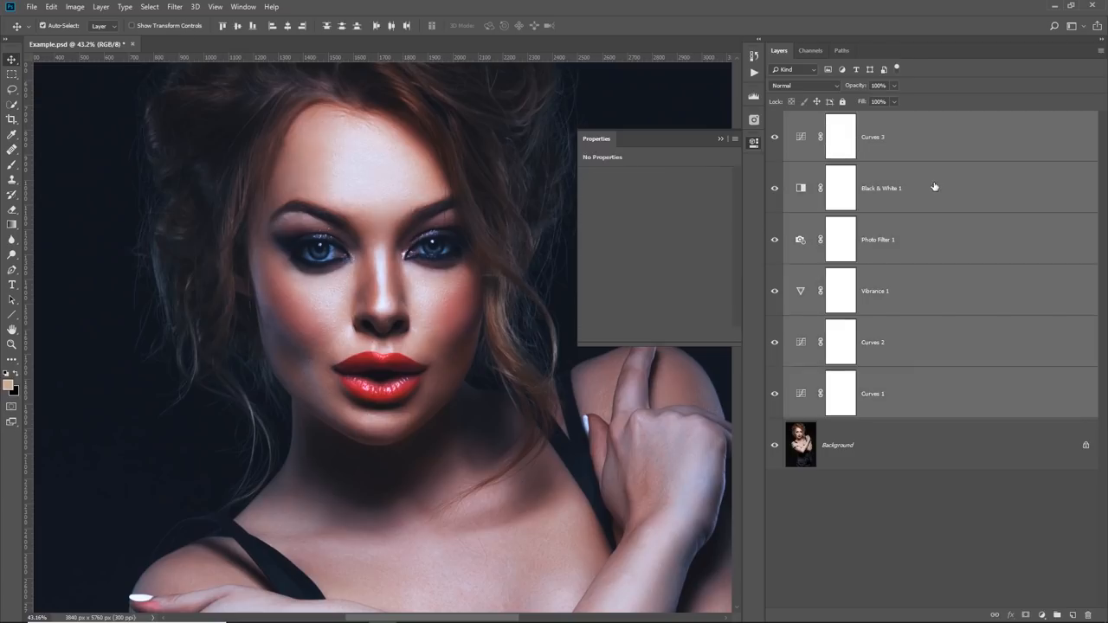
pyautogui.moveTo(937, 198)
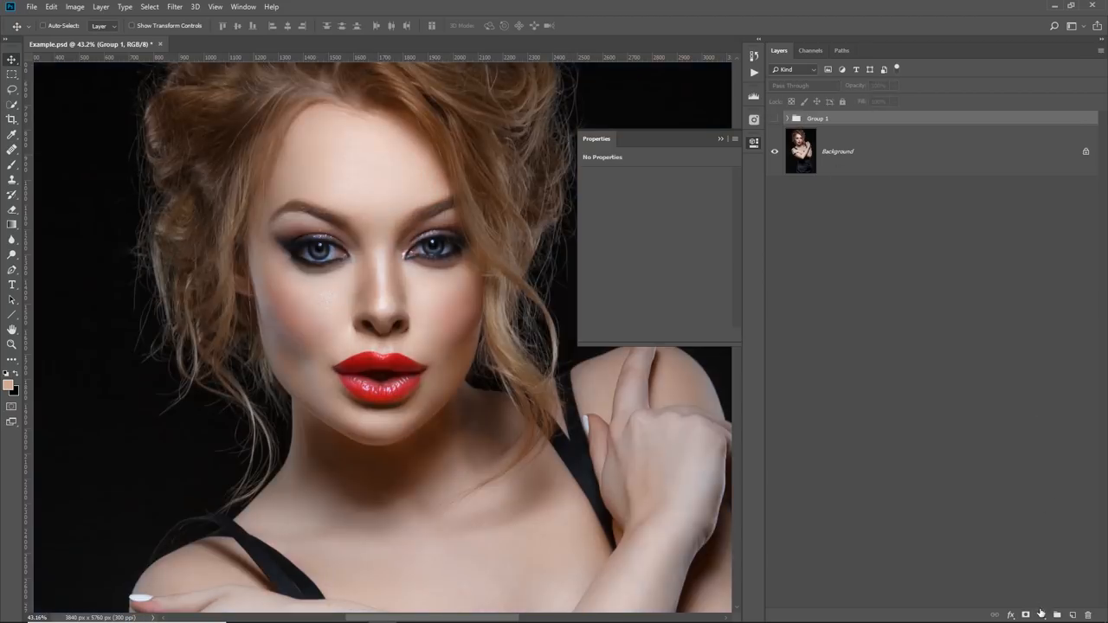
# Add a Color Lookup layer and load Stylish.CUBE from the LUTs folder as its 3D LUT.
pyautogui.click(1039, 615)
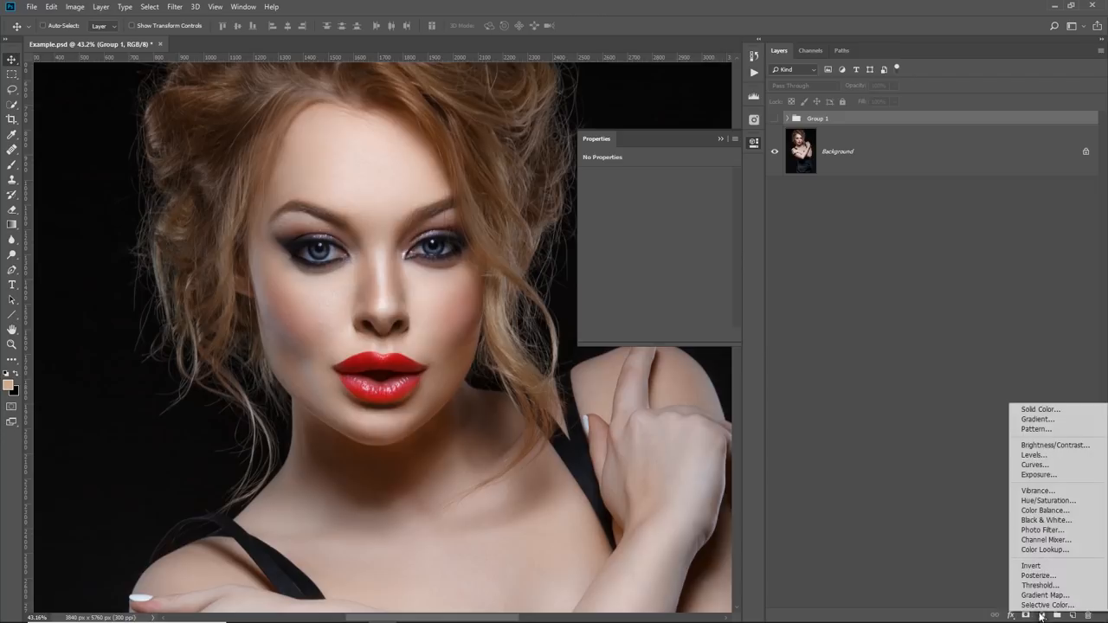
pyautogui.click(1045, 550)
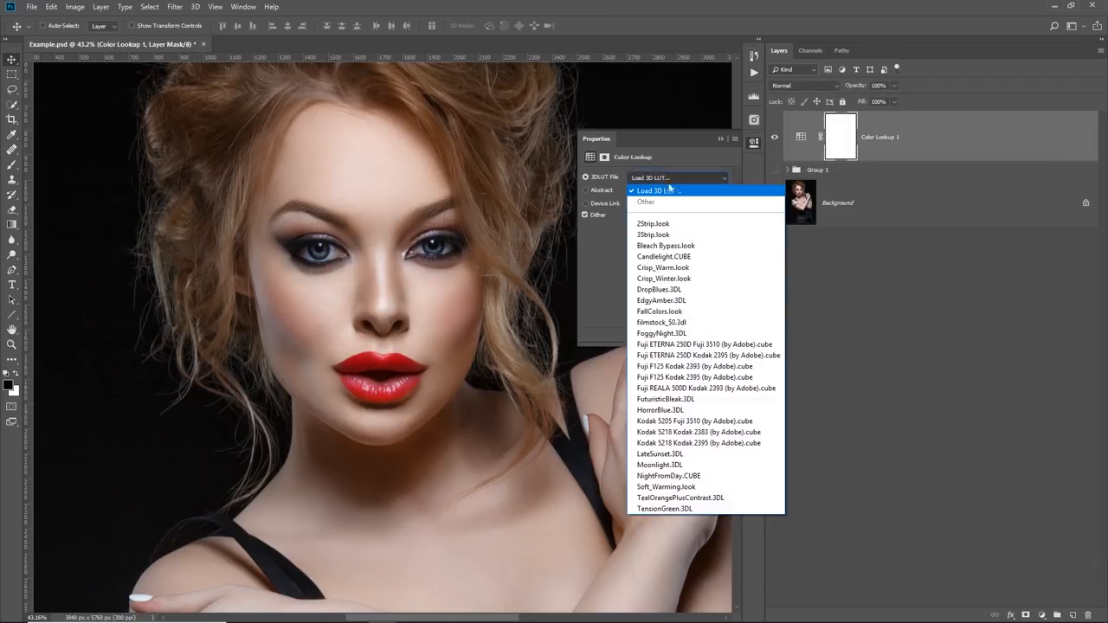
pyautogui.click(658, 191)
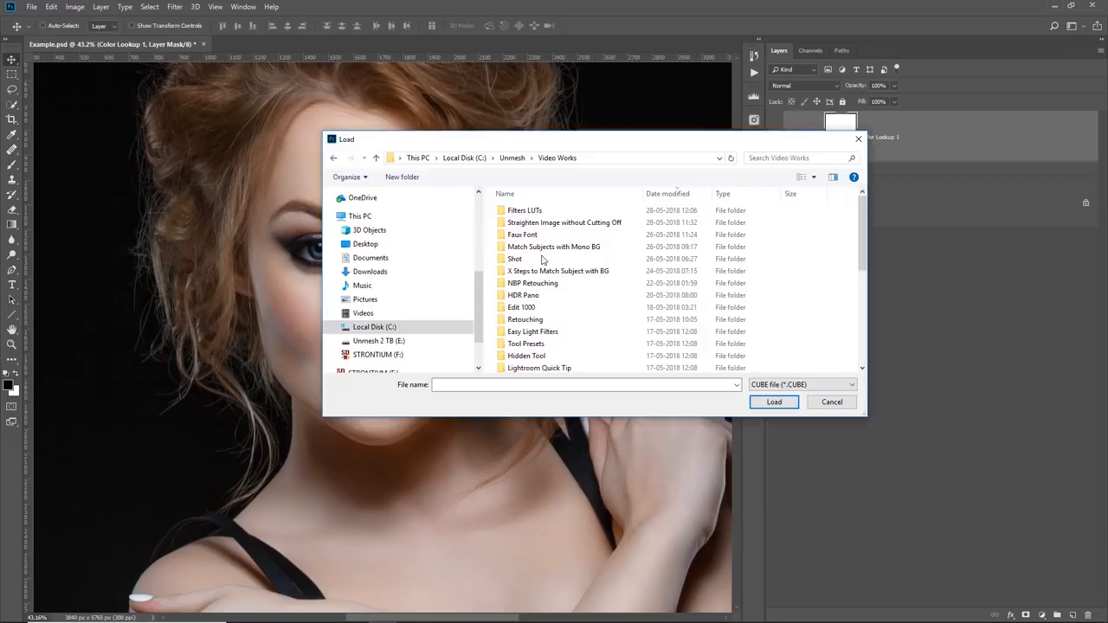
pyautogui.doubleClick(524, 209)
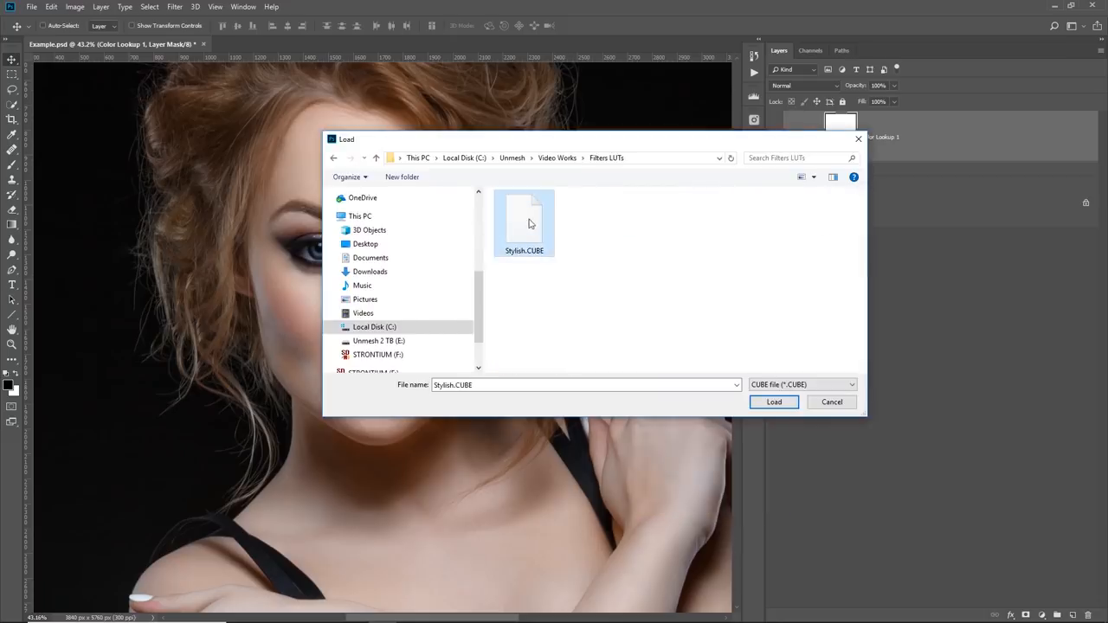
pyautogui.click(773, 402)
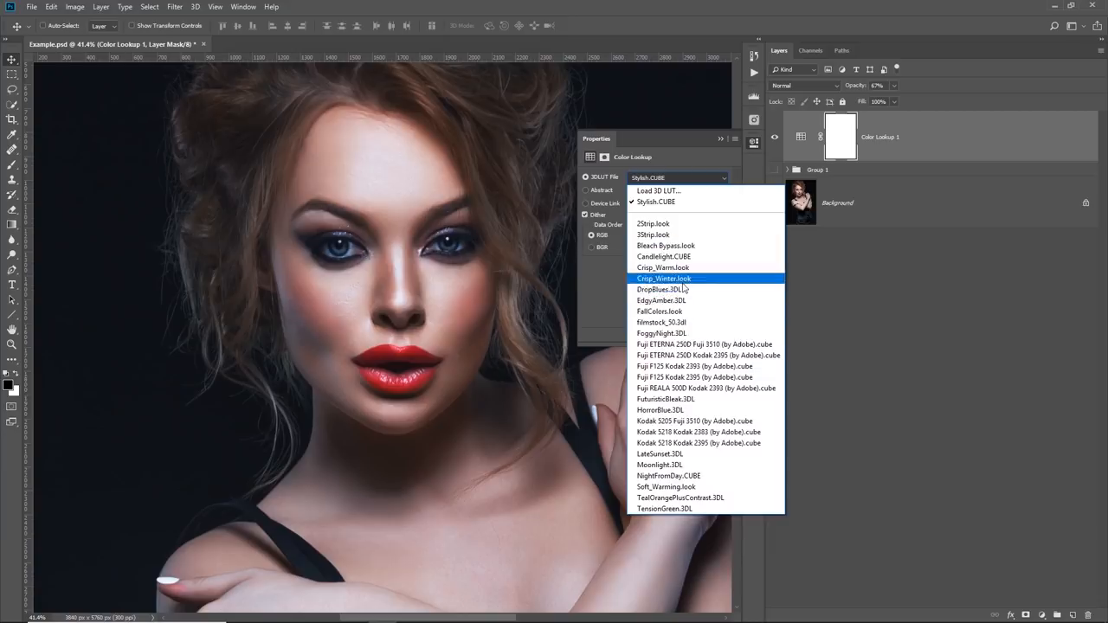
pyautogui.moveTo(664, 246)
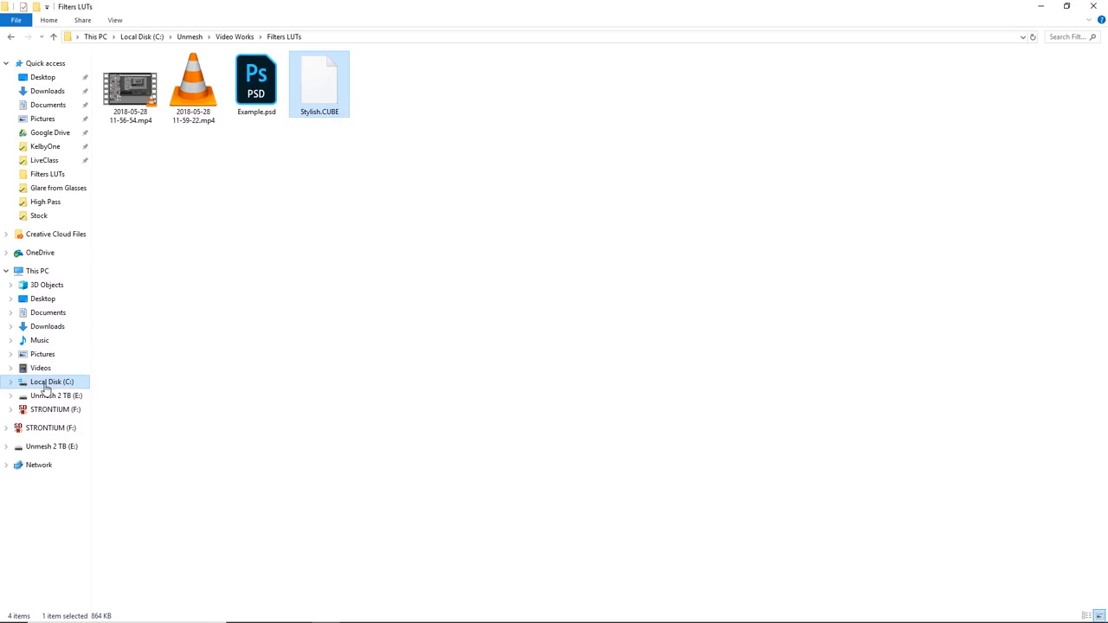
# Open C:\Program Files\Adobe\Adobe Photoshop CC 2018\Presets\3DLUTs and grant administrator permission to copy Stylish.CUBE.
pyautogui.click(51, 381)
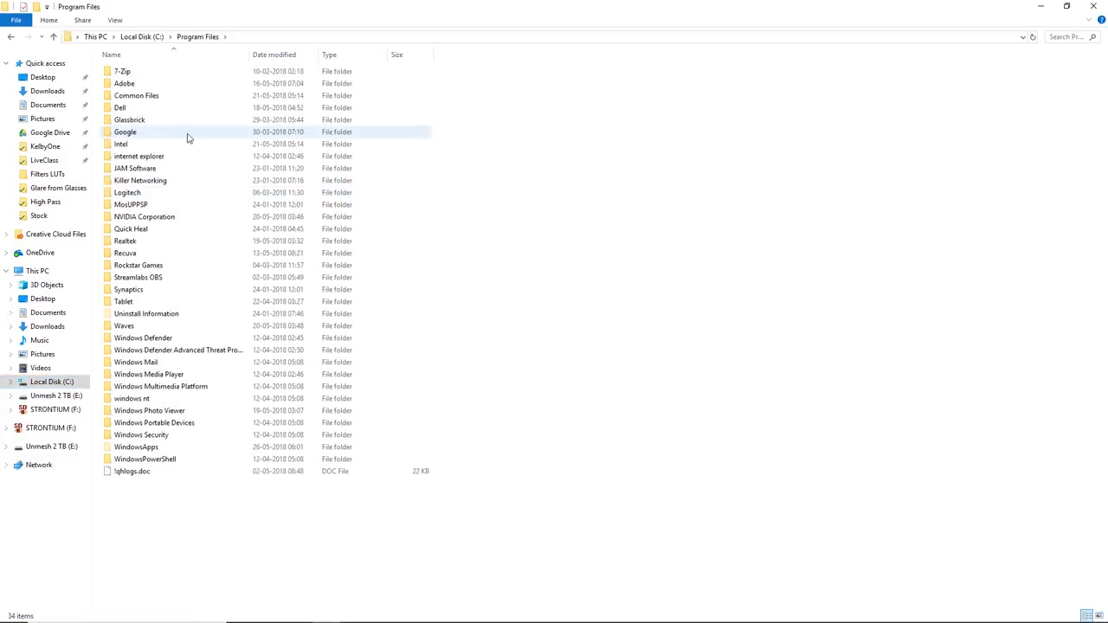
pyautogui.doubleClick(124, 83)
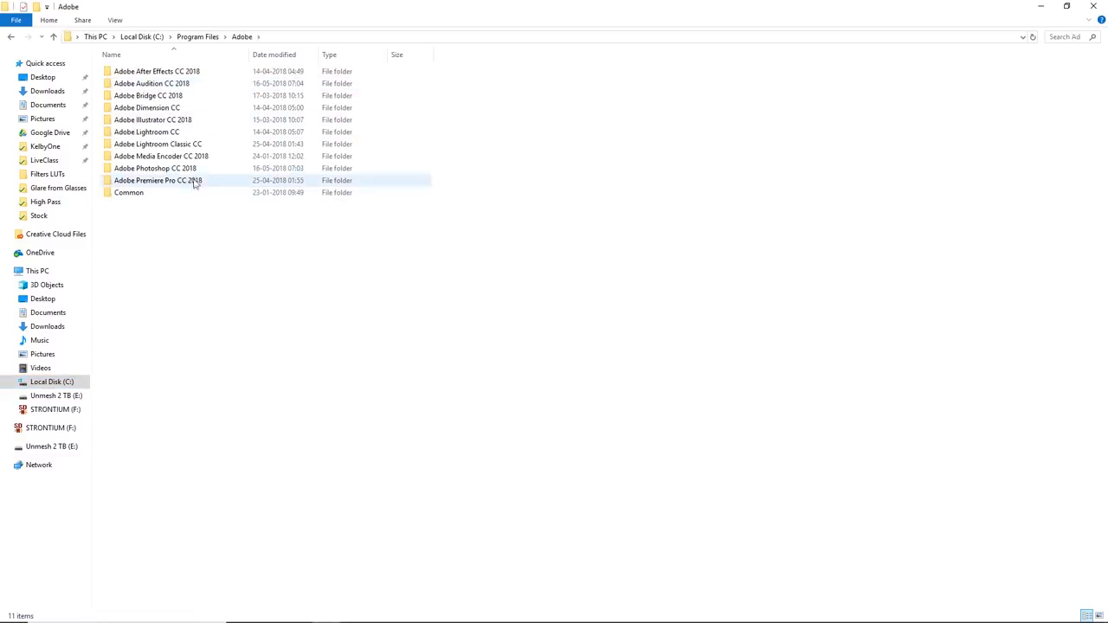
pyautogui.doubleClick(155, 168)
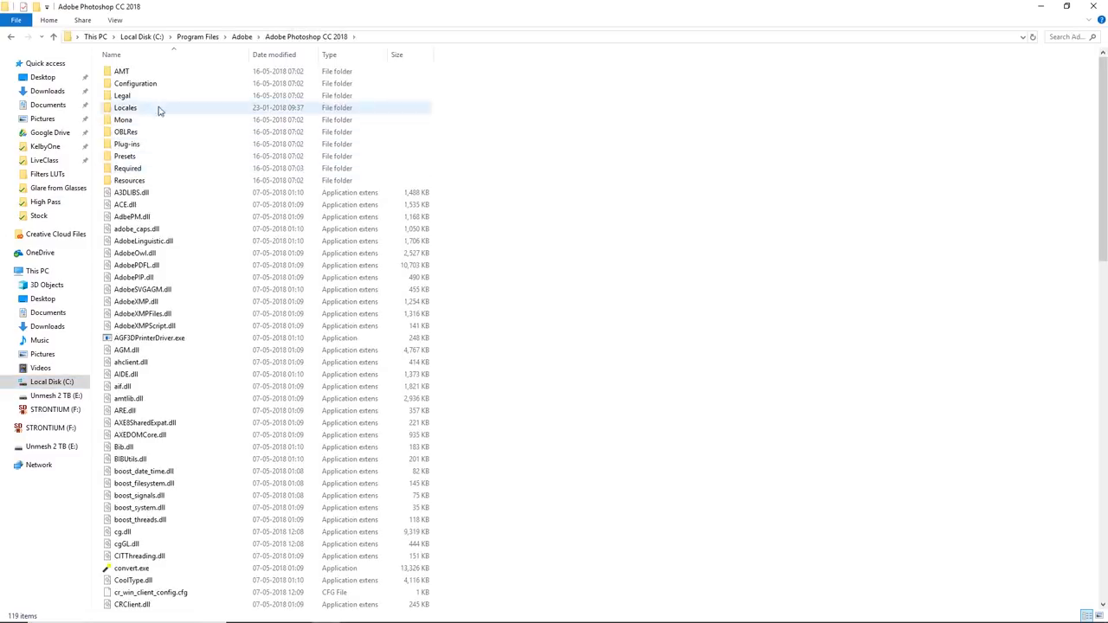
pyautogui.doubleClick(125, 155)
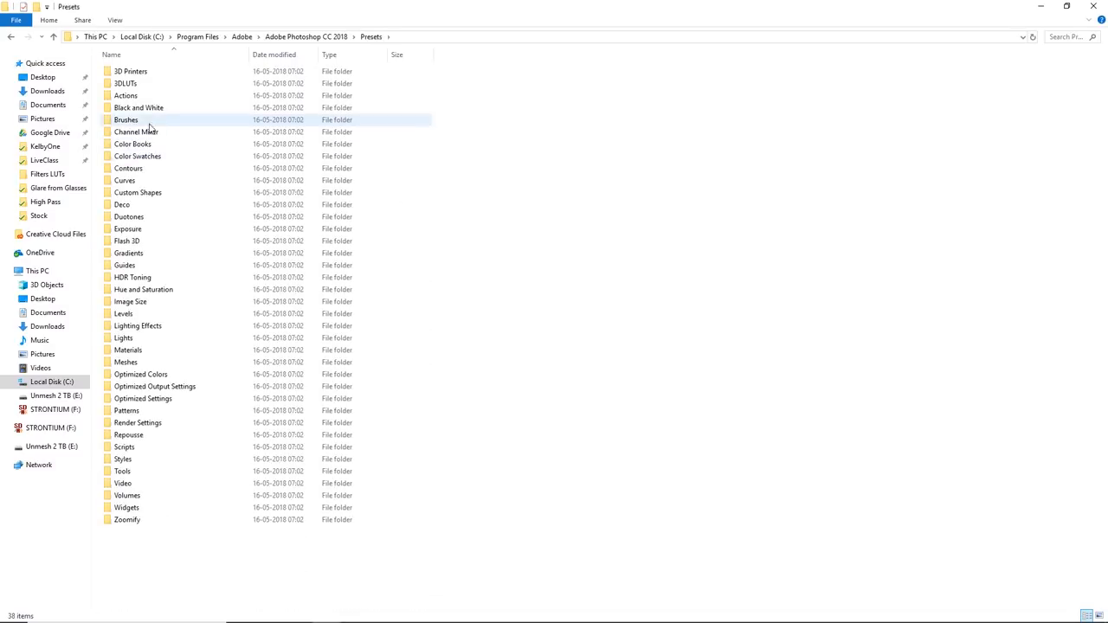
pyautogui.doubleClick(125, 83)
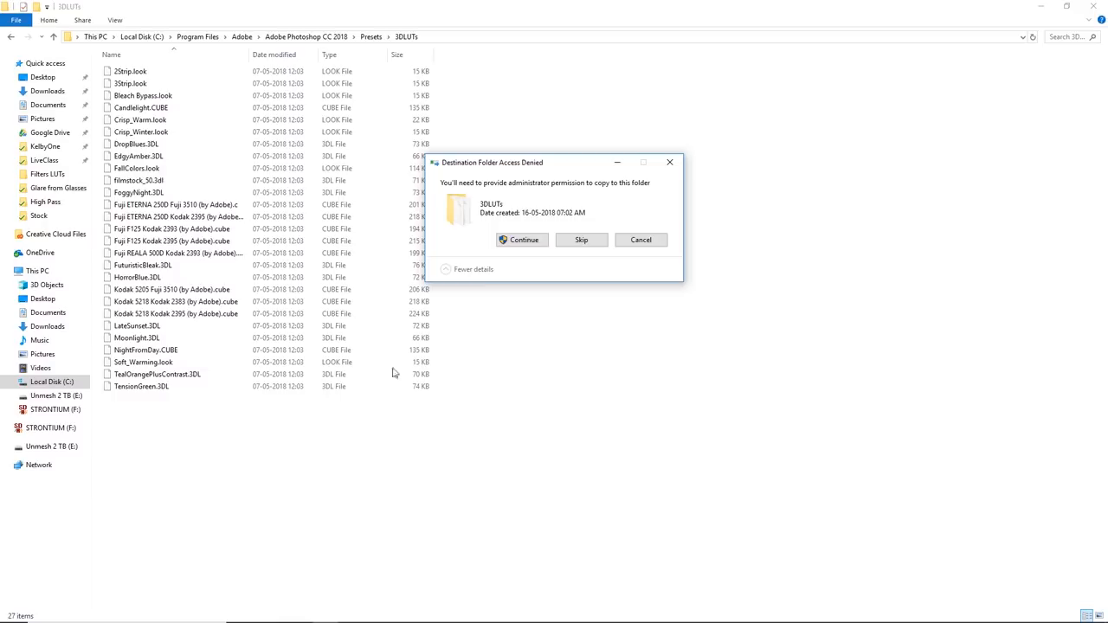
pyautogui.moveTo(513, 197)
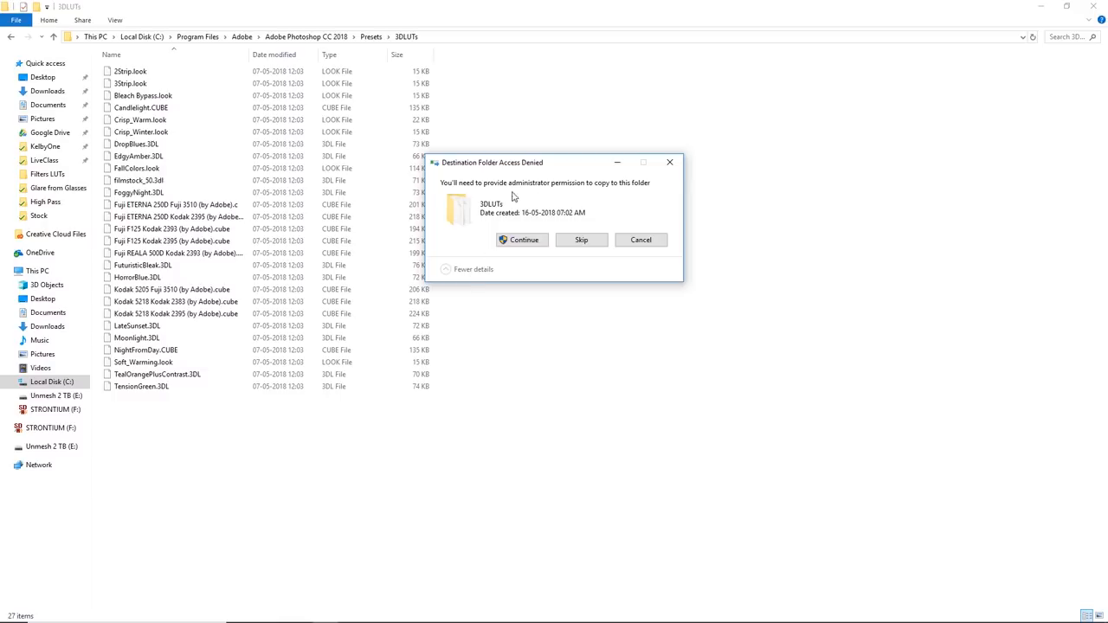
pyautogui.click(521, 240)
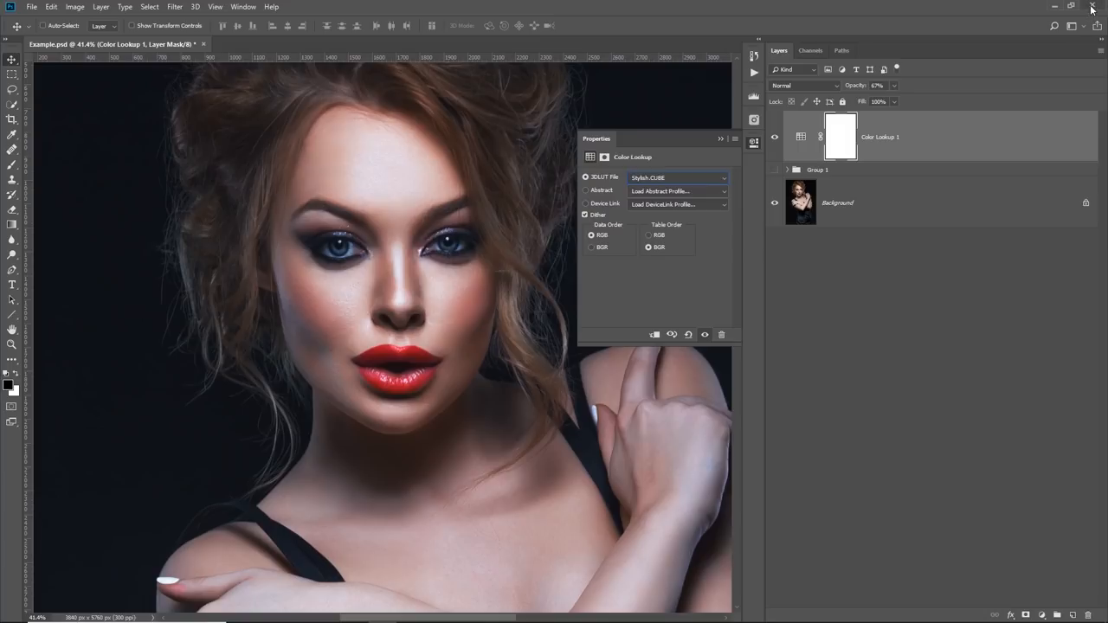
# Close Photoshop without saving Example.psd, then relaunch it from the taskbar.
pyautogui.click(1092, 7)
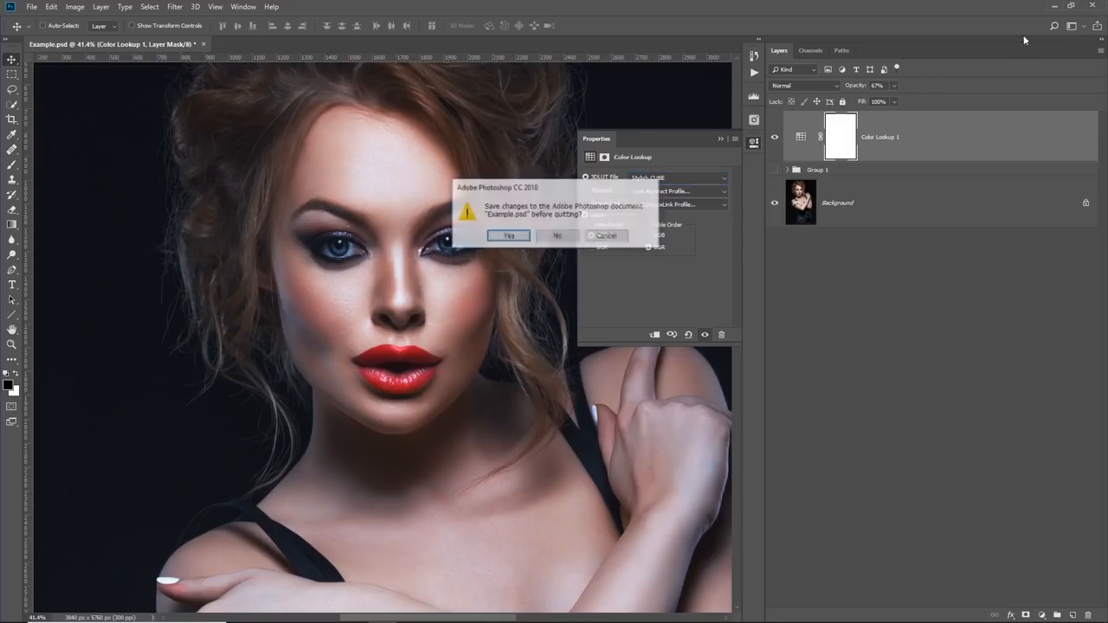
pyautogui.click(557, 236)
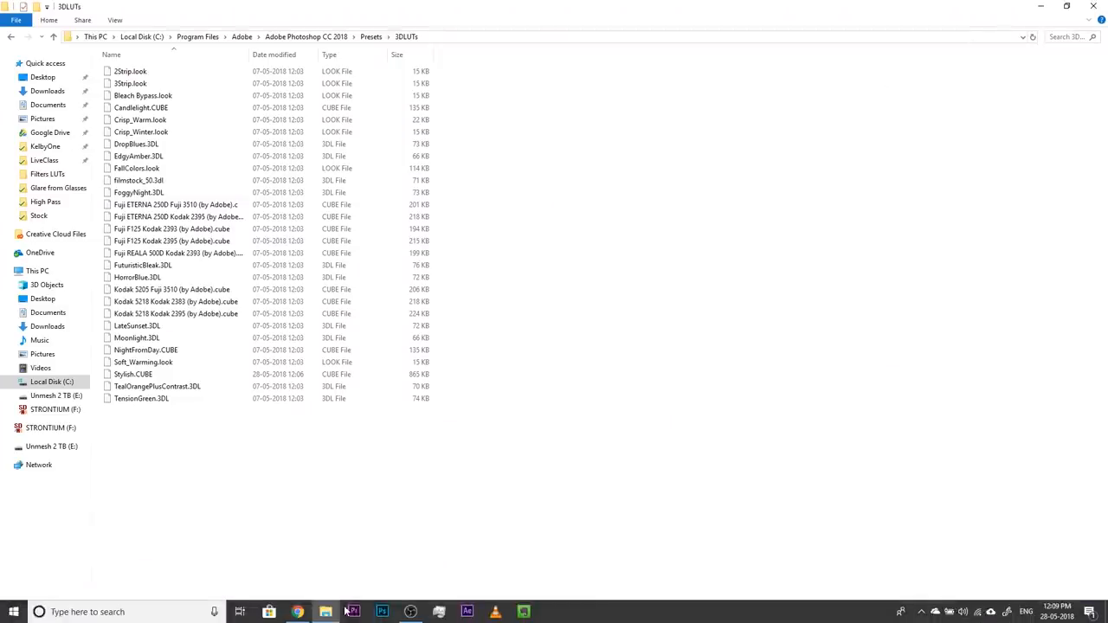
pyautogui.click(381, 612)
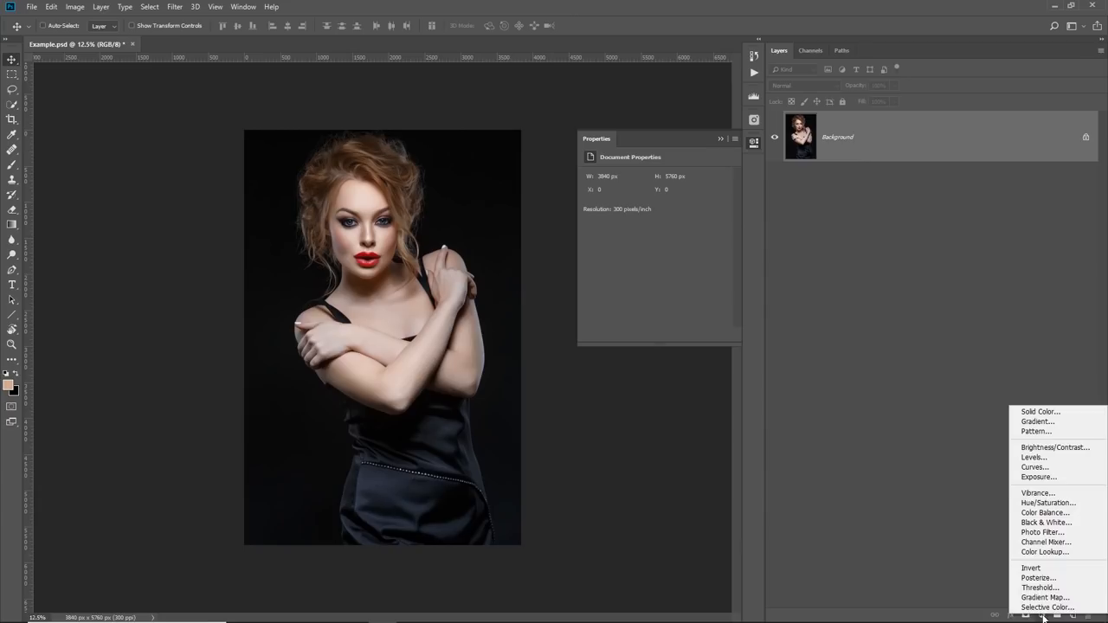
# Add a Color Lookup adjustment layer using the Stylish.CUBE 3DLUT file.
pyautogui.click(1044, 552)
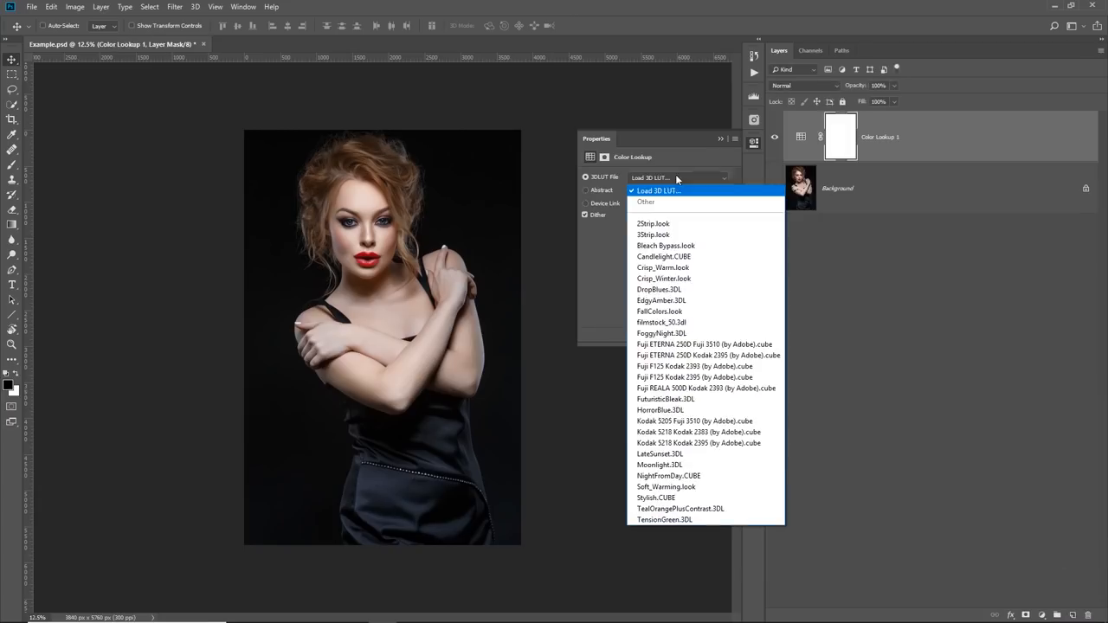
pyautogui.moveTo(667, 498)
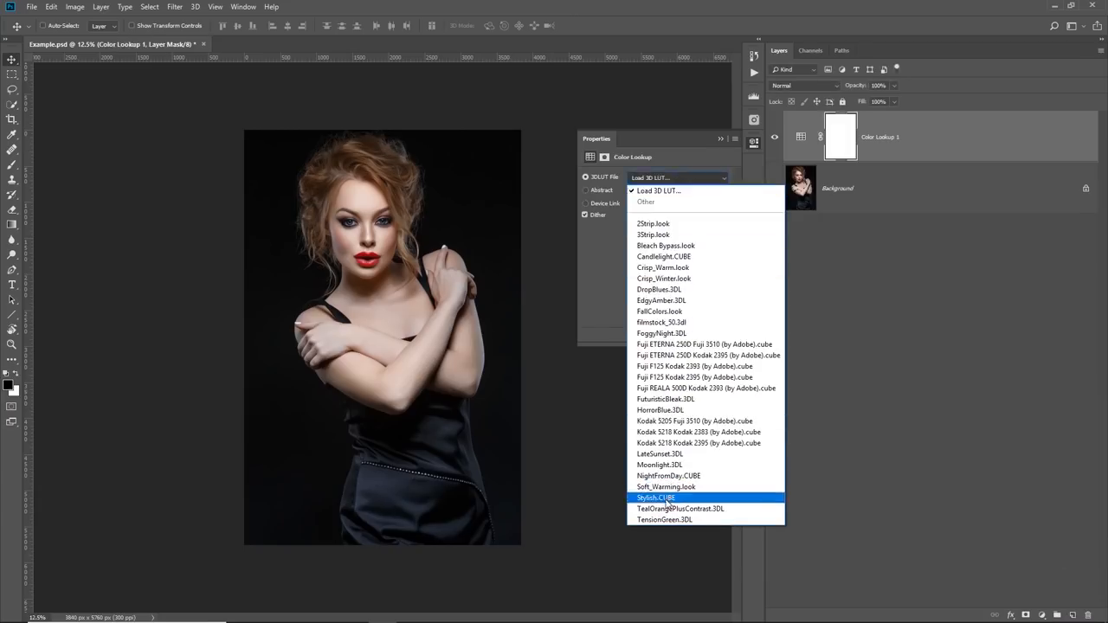
pyautogui.click(655, 498)
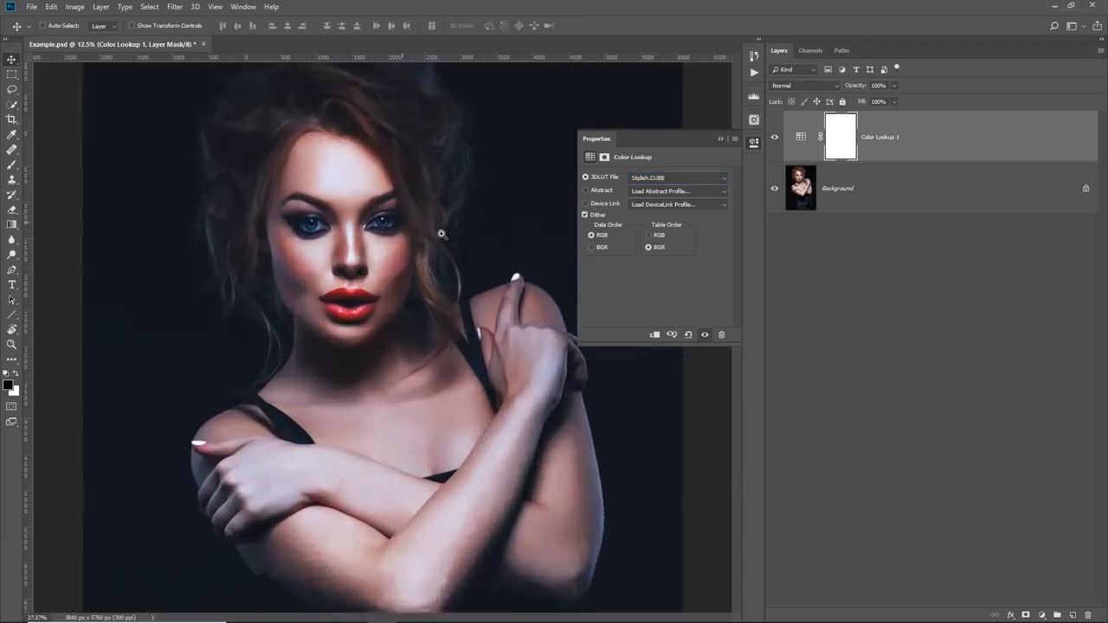